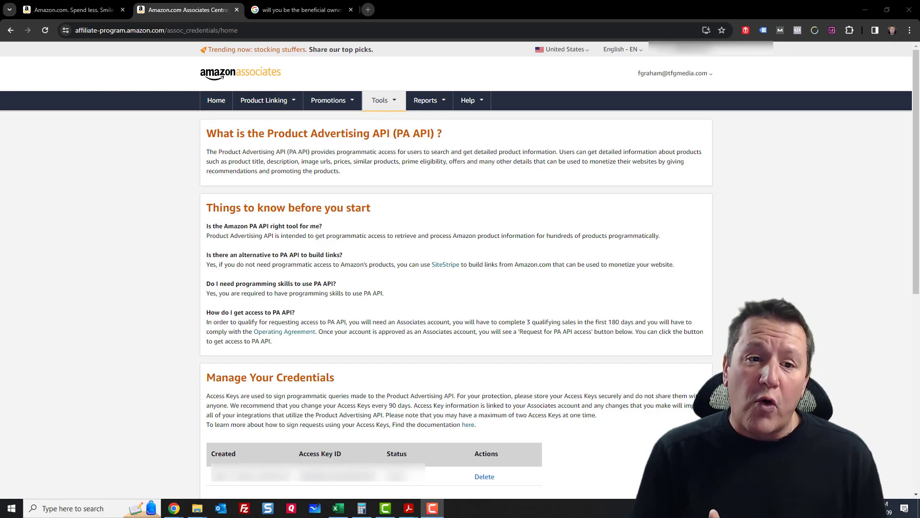
Reach the PA-API 5.0 Scratchpad from the associate tools and load the GetItems operation.
left_click(380, 101)
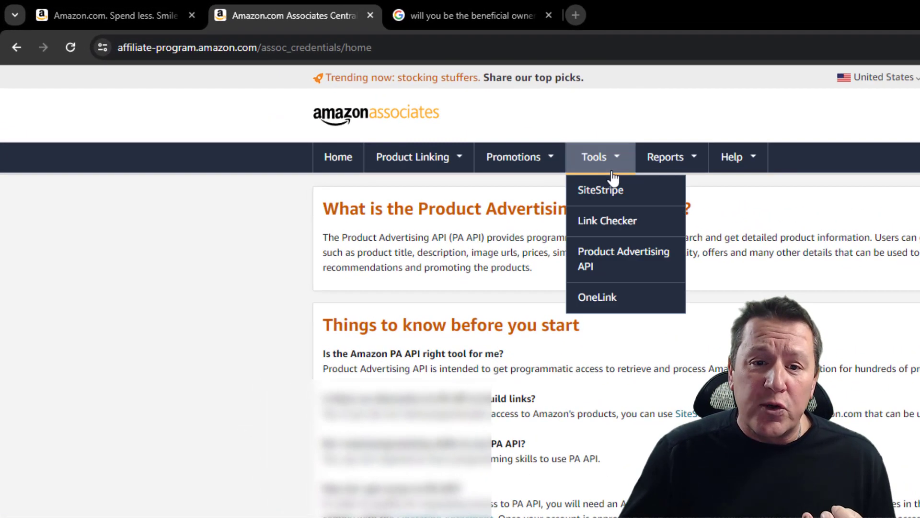
mouse_move(609, 266)
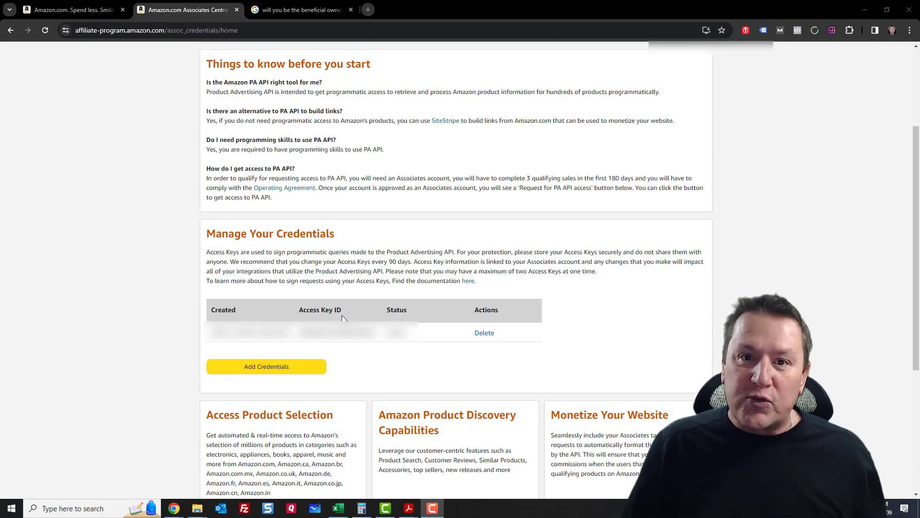
scroll("down", 3)
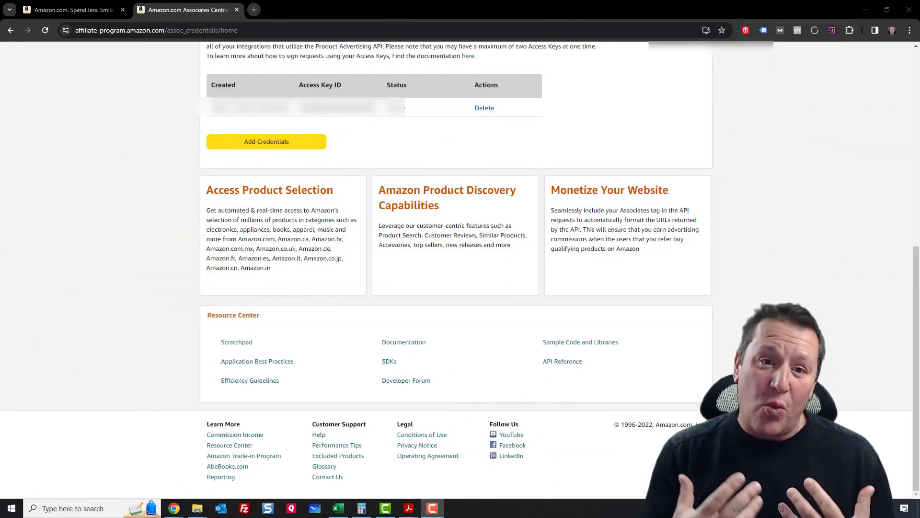
mouse_move(389, 141)
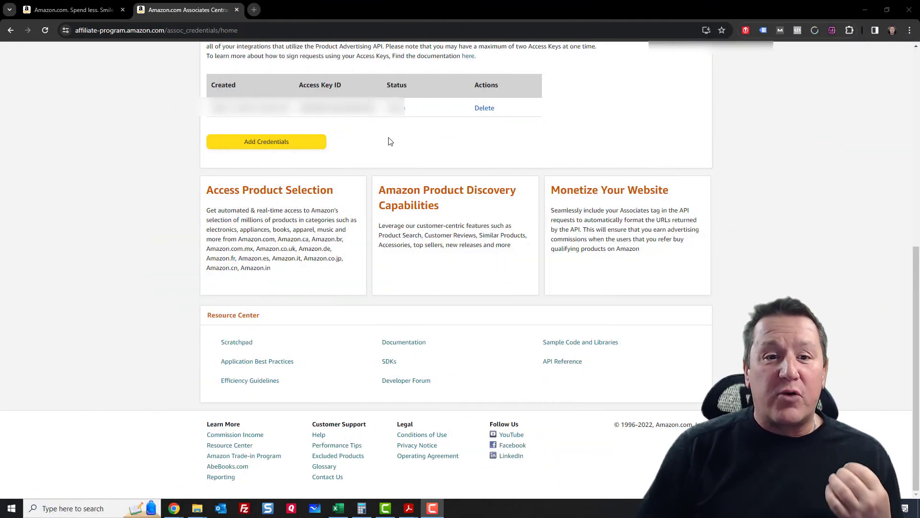
mouse_move(343, 127)
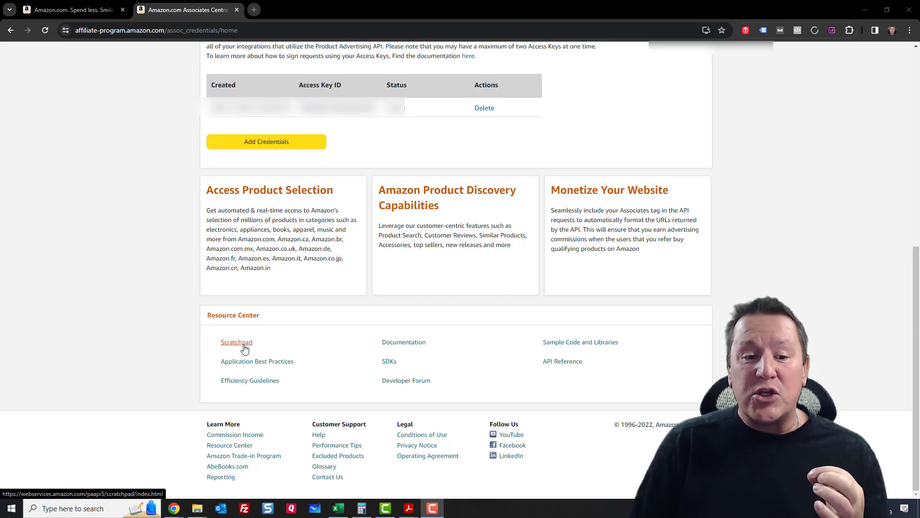
left_click(237, 341)
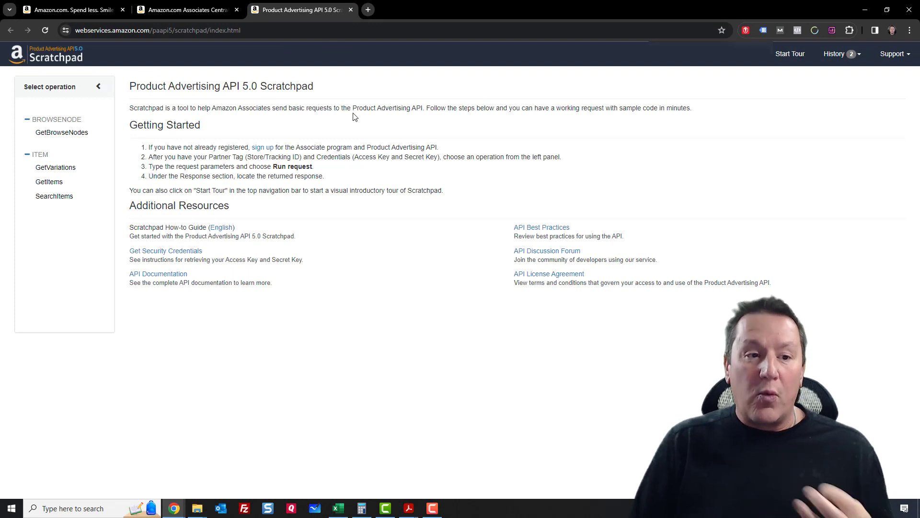
mouse_move(47, 182)
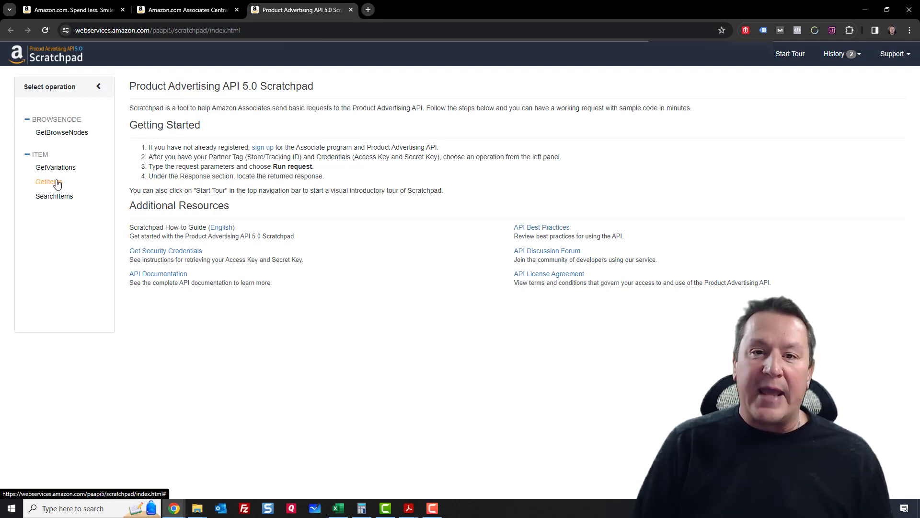
left_click(48, 182)
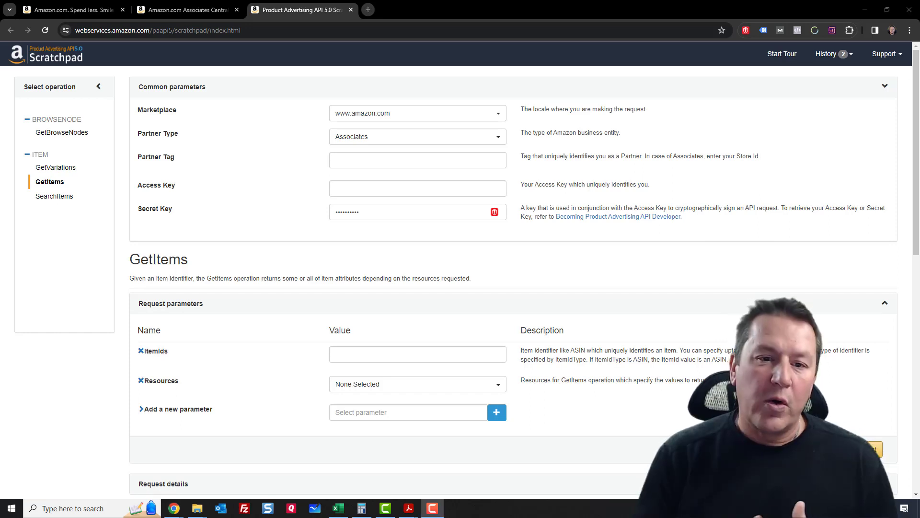
mouse_move(341, 130)
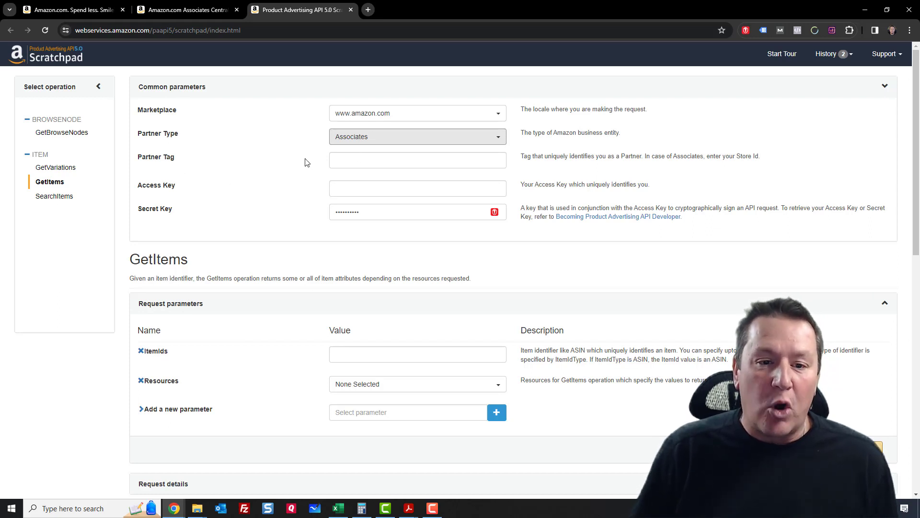
Enter the partner tag, access key and secret key in the common parameters.
left_click(418, 159)
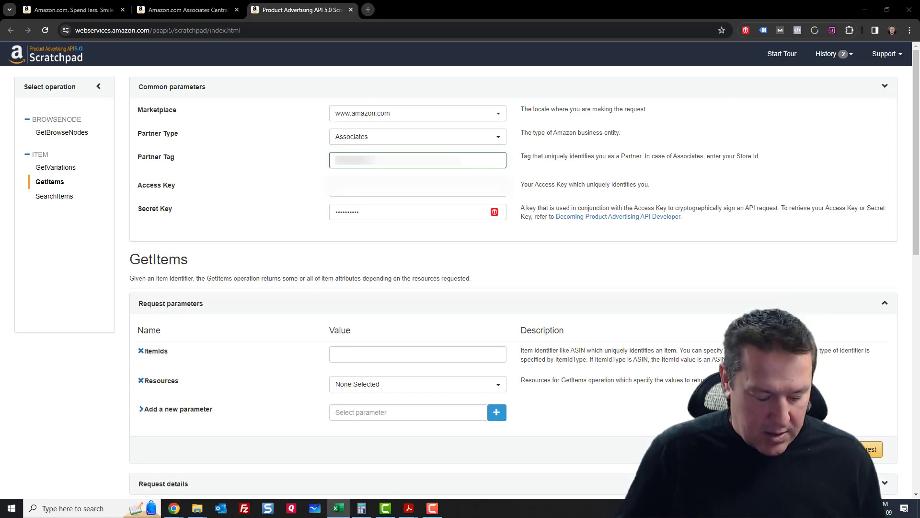
left_click(418, 186)
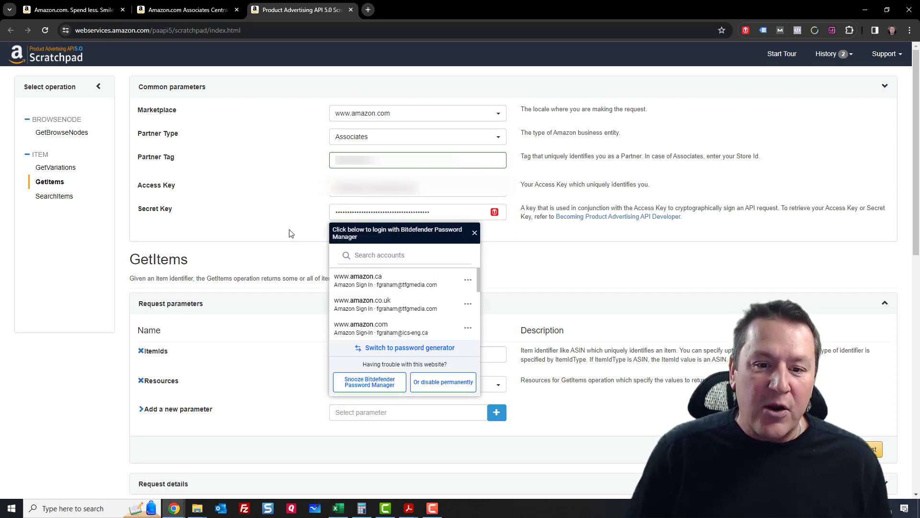
left_click(474, 233)
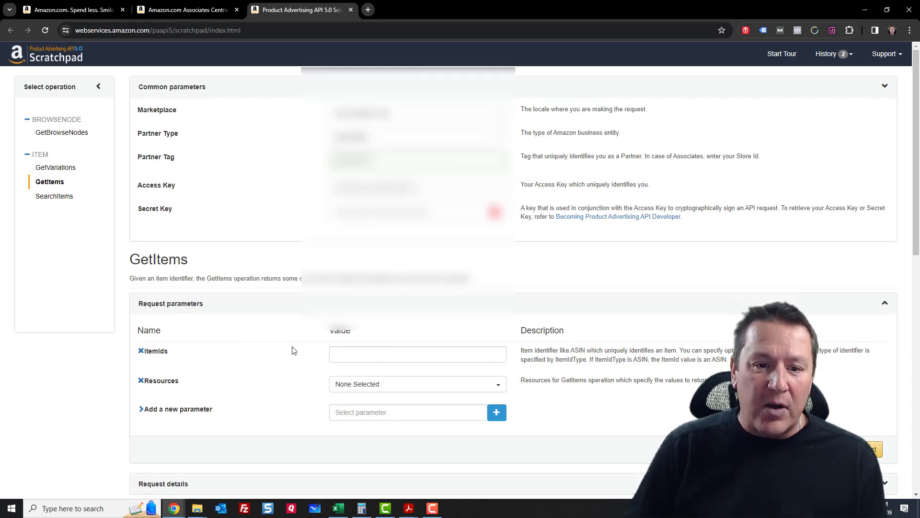
scroll("down", 3)
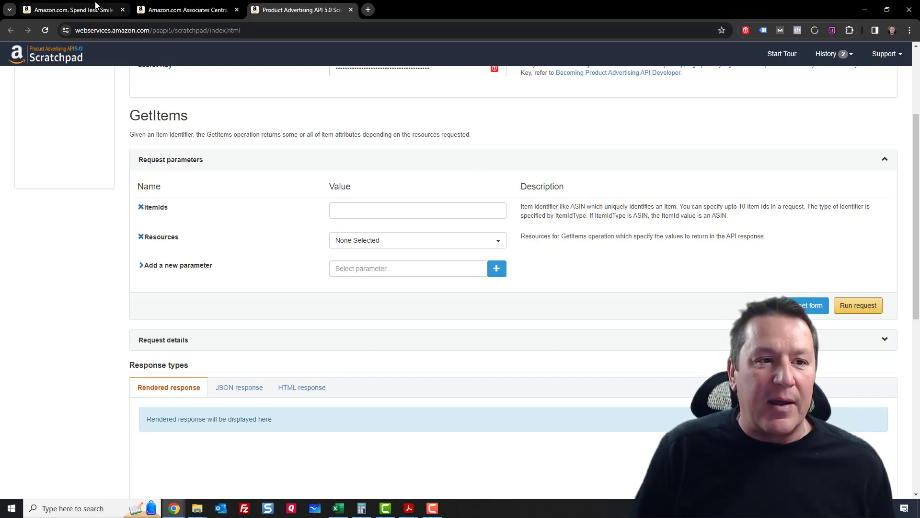
Grab ASIN B0CHNC59N7 from the Hey Dude Wendy shoe page on Amazon.com and return to the Scratchpad.
left_click(72, 10)
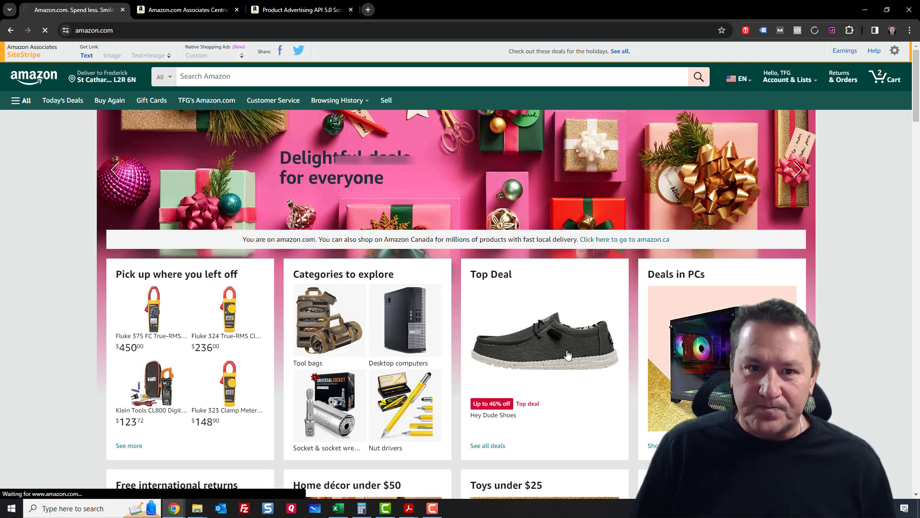
left_click(543, 346)
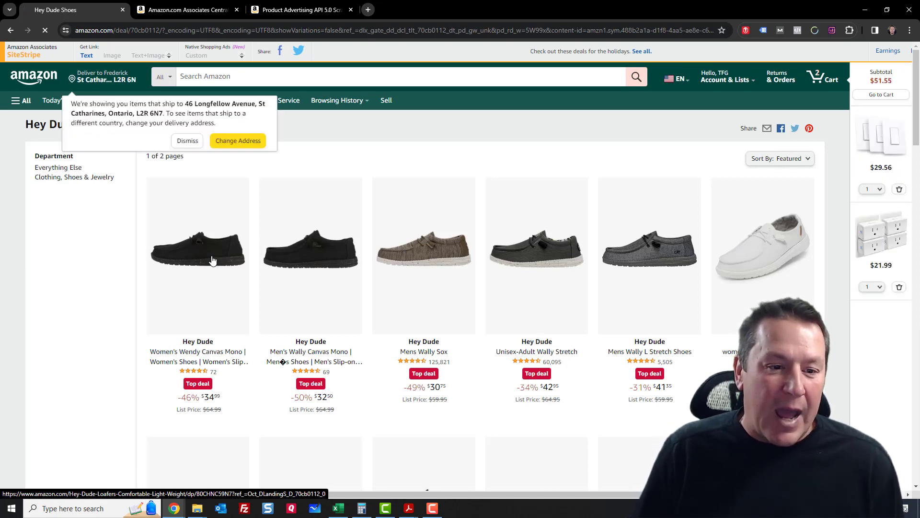
left_click(213, 259)
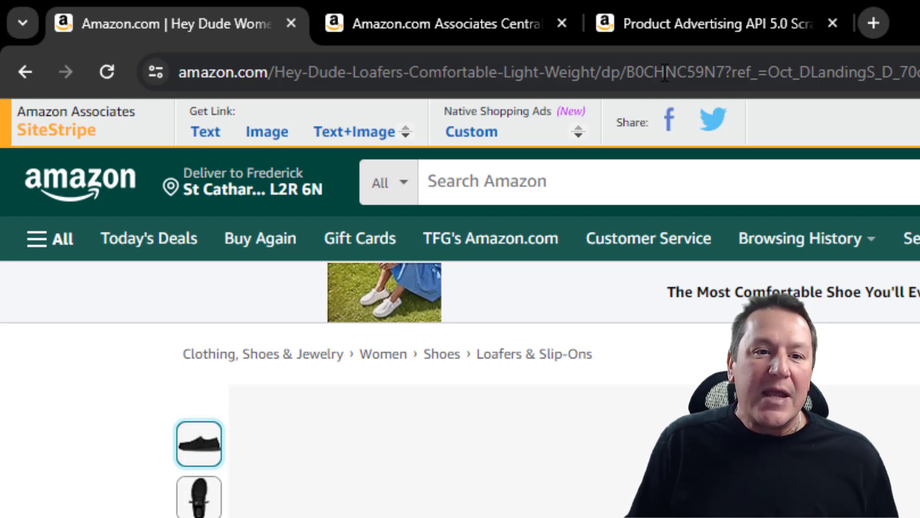
double_click(757, 75)
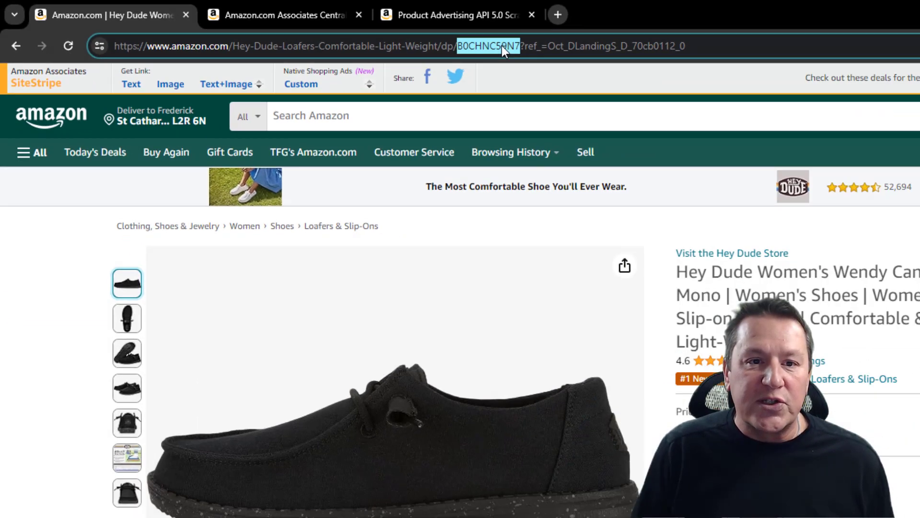
left_click(453, 14)
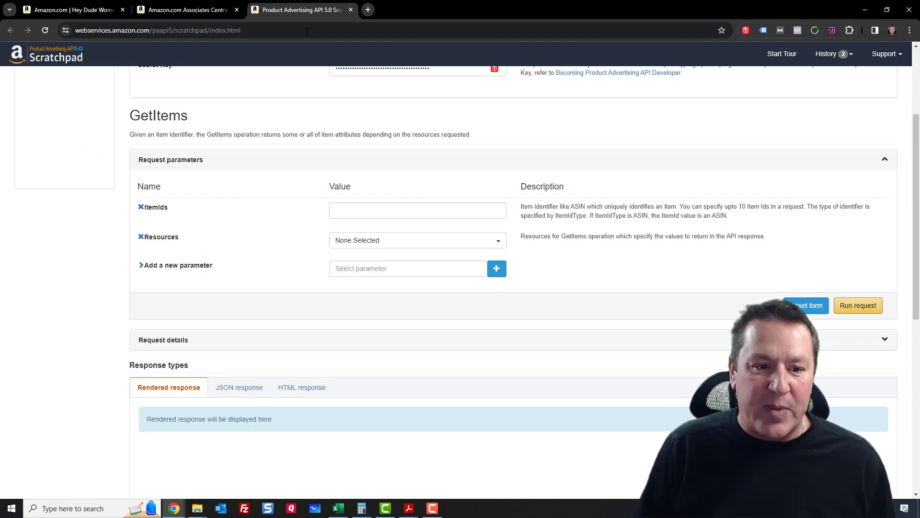
Set ItemIds to B0CHNC59N7 with Images.Primary.Large and ItemInfo.ProductInfo as resources.
type("B0CHNC59N7")
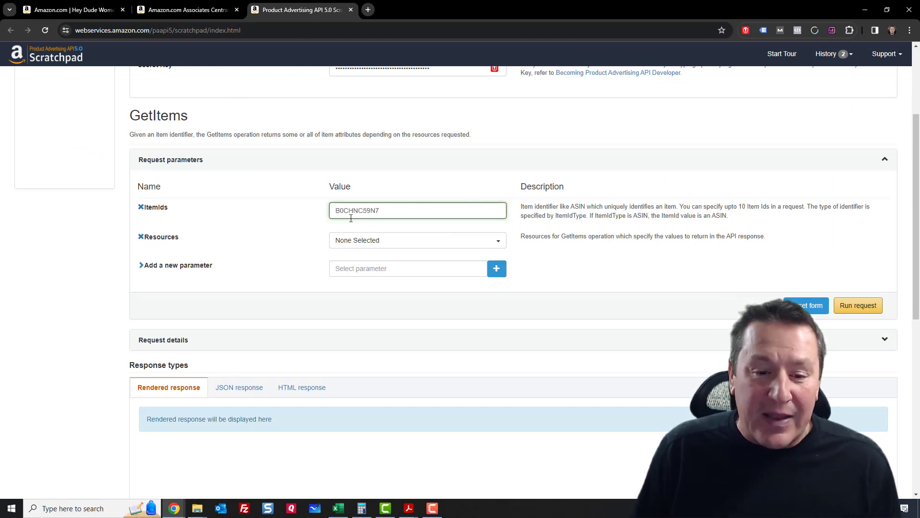
mouse_move(512, 224)
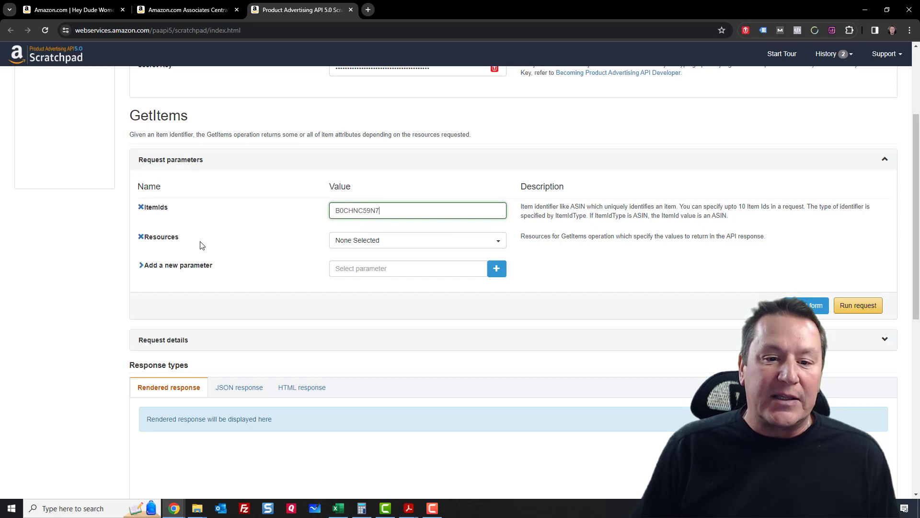
mouse_move(497, 245)
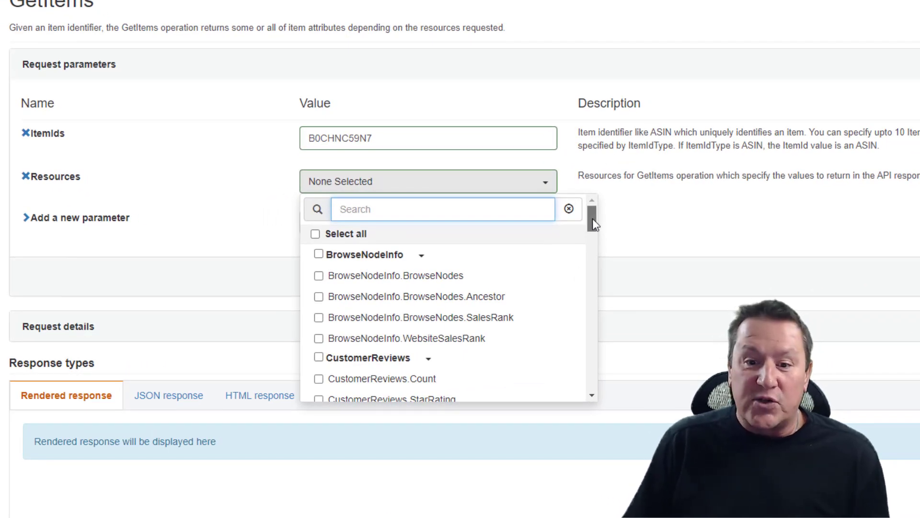
scroll("down", 3)
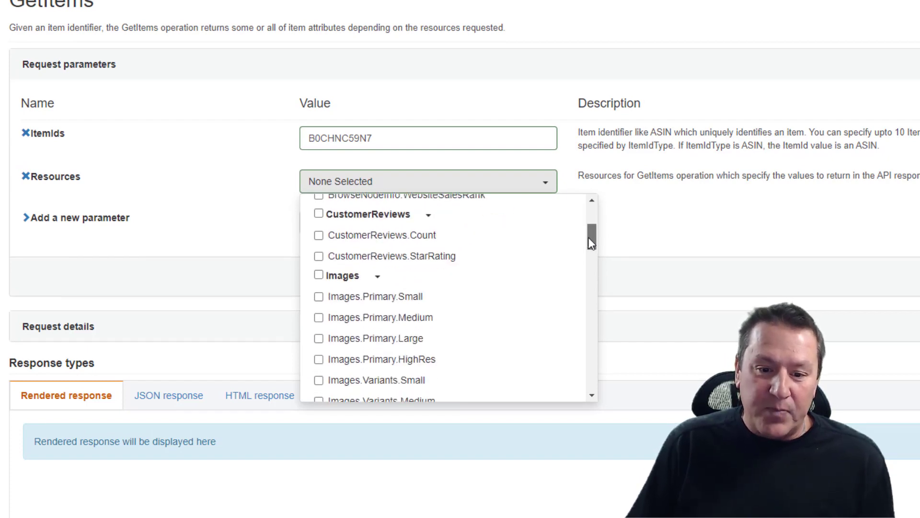
scroll("down", 3)
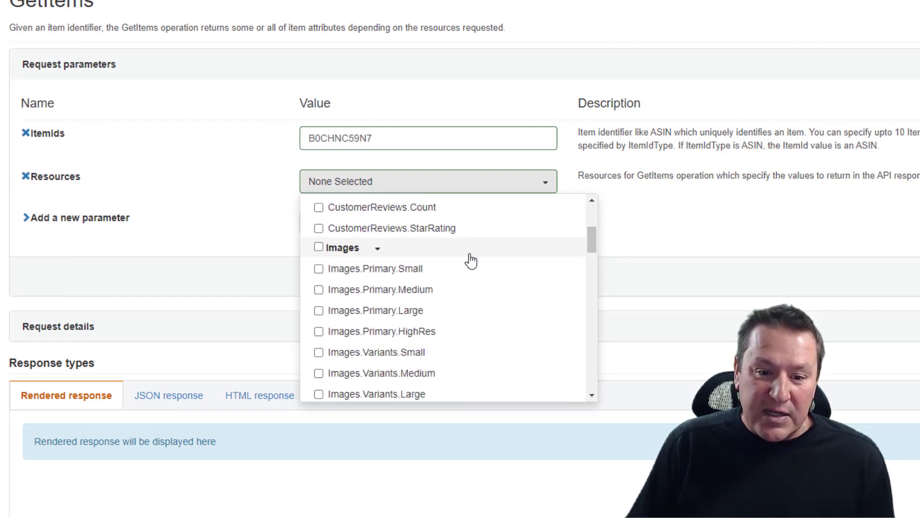
mouse_move(393, 306)
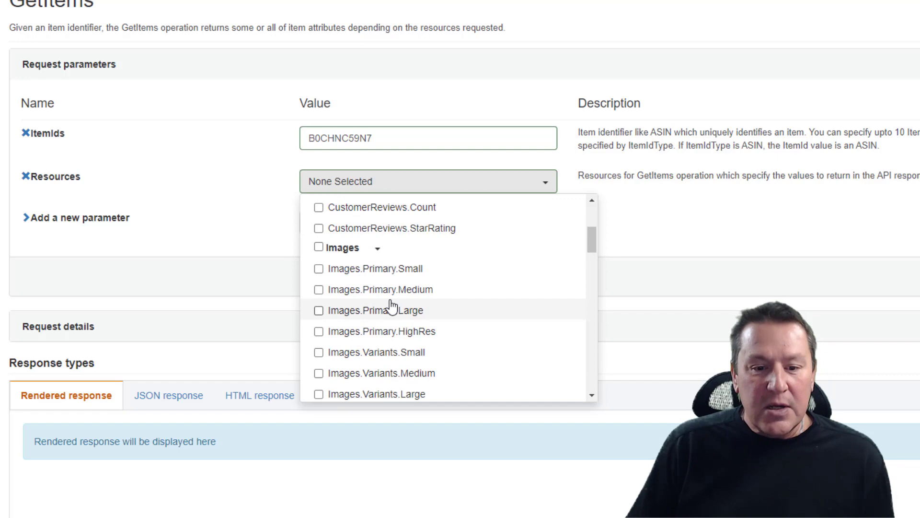
mouse_move(345, 312)
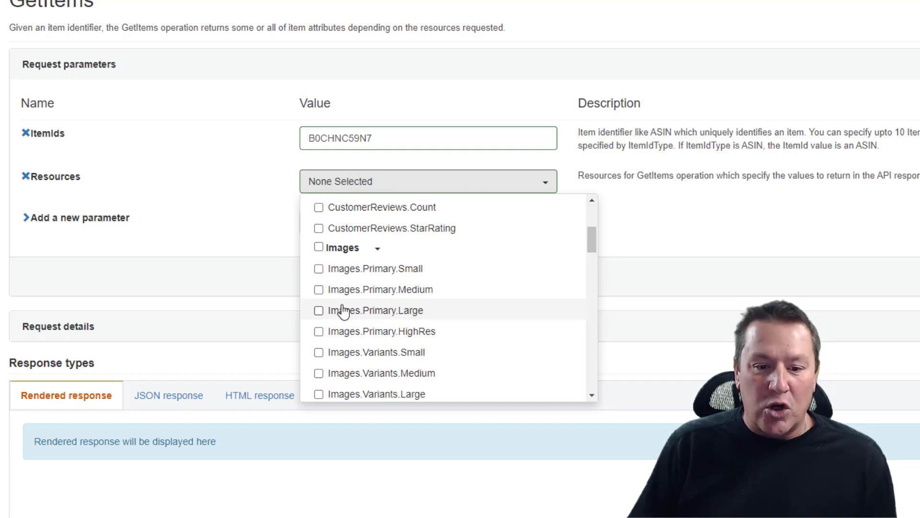
left_click(318, 311)
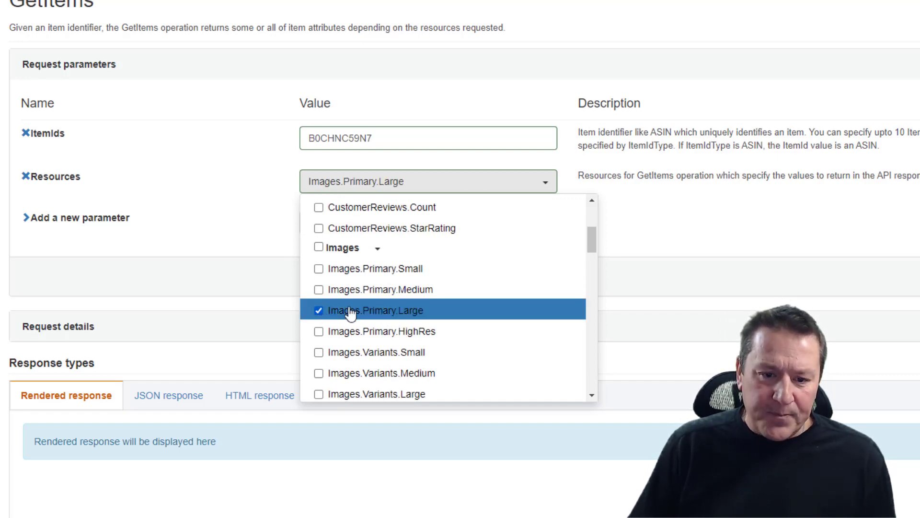
mouse_move(423, 313)
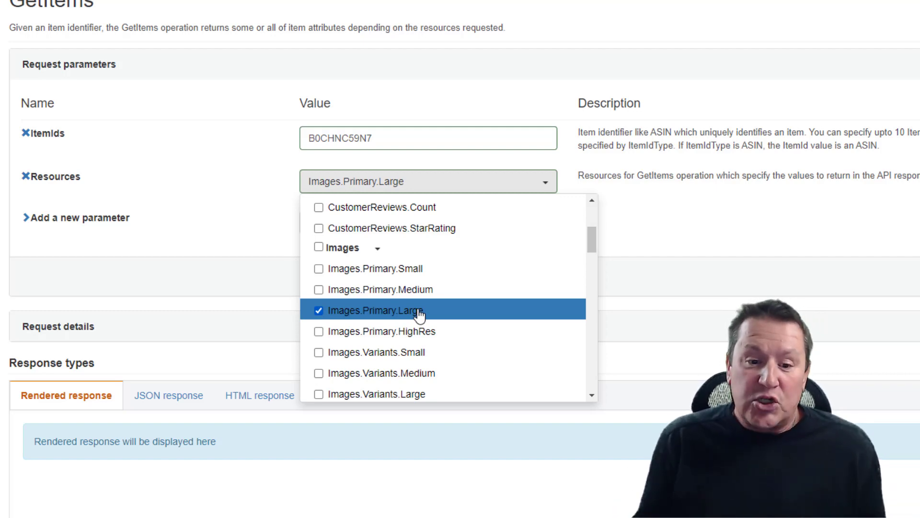
scroll("down", 3)
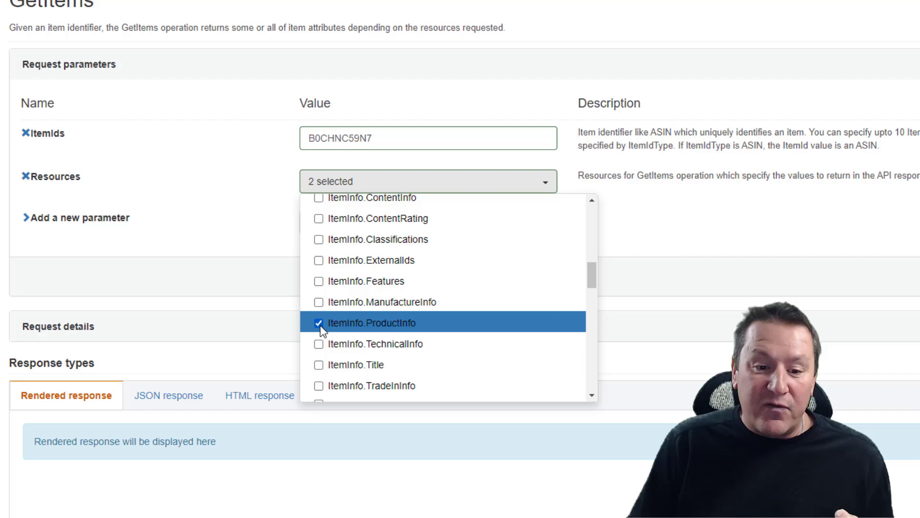
mouse_move(391, 330)
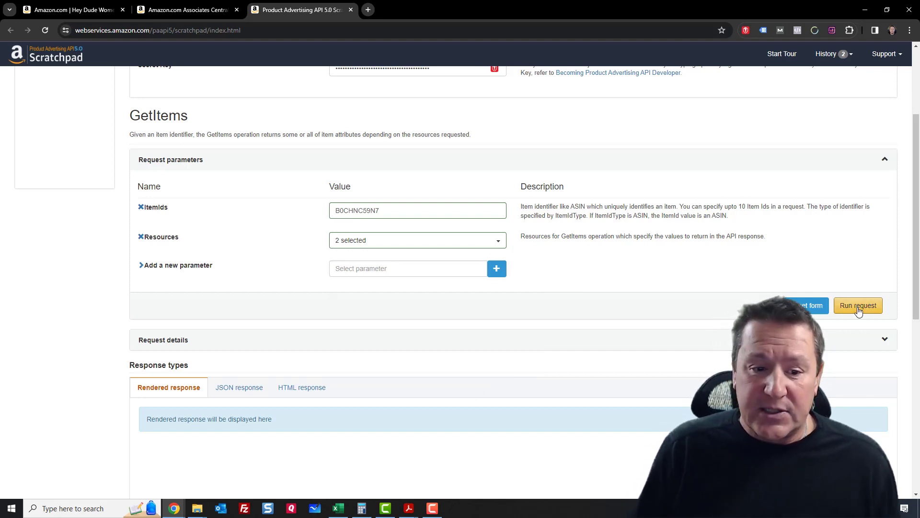
Run the GetItems request and view its HTML response.
left_click(858, 306)
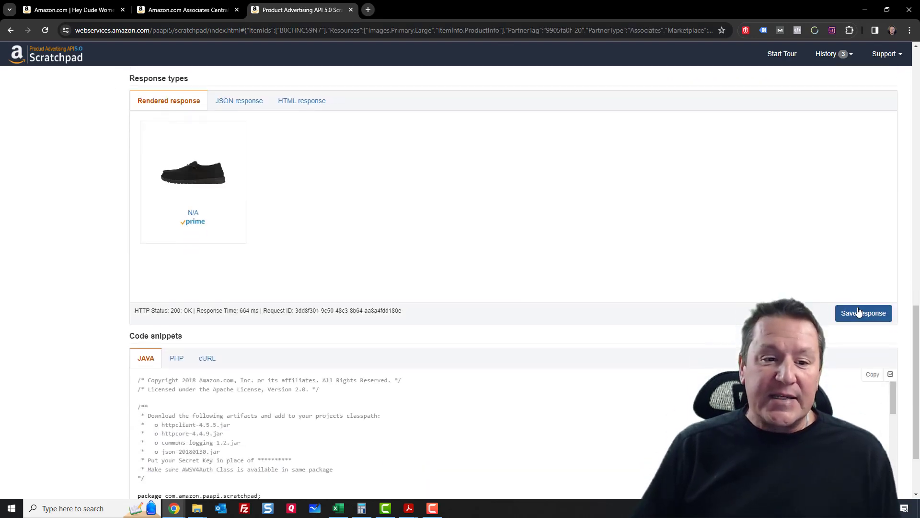
mouse_move(197, 204)
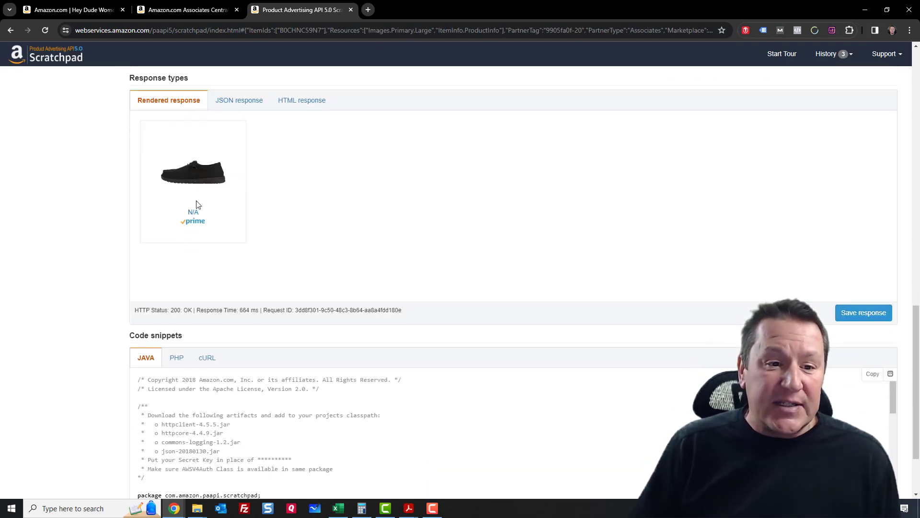
mouse_move(207, 182)
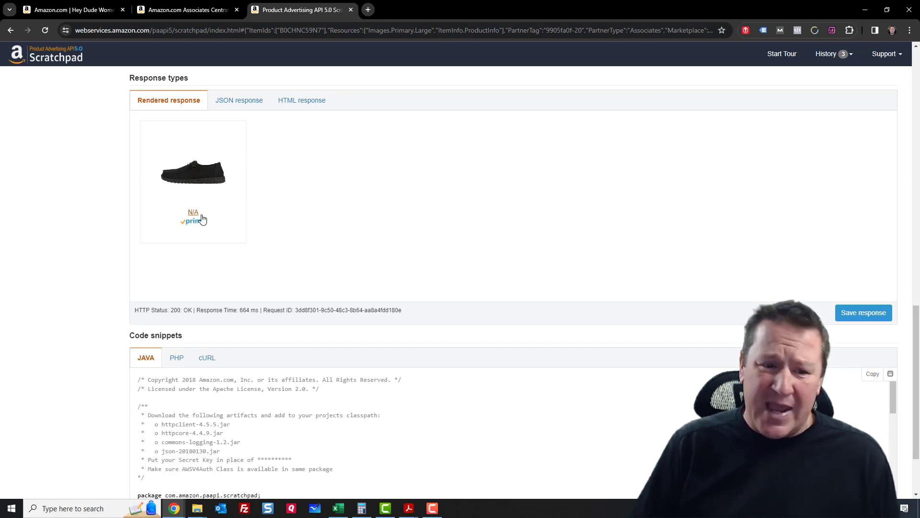
mouse_move(194, 214)
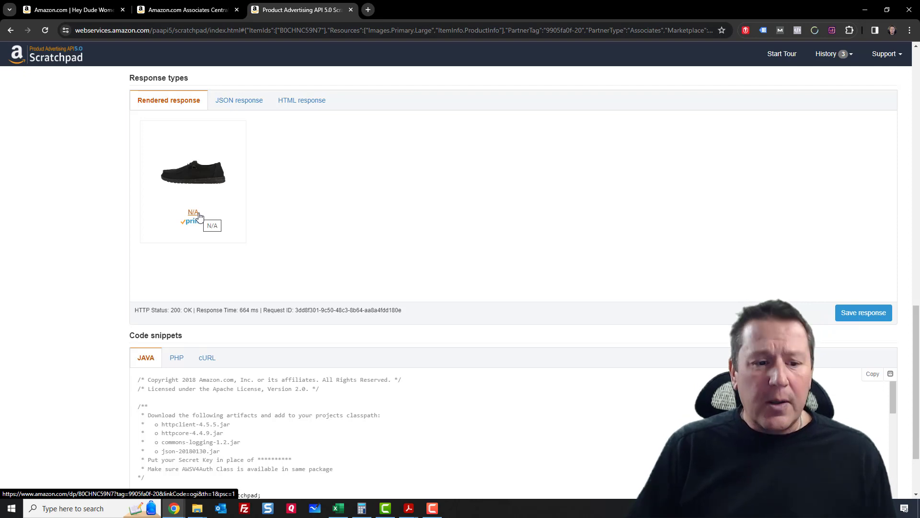
mouse_move(299, 100)
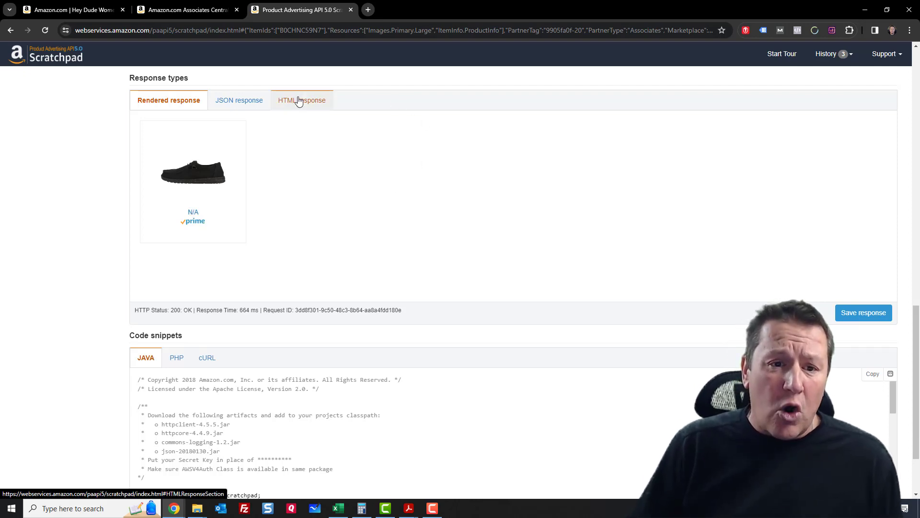
left_click(299, 99)
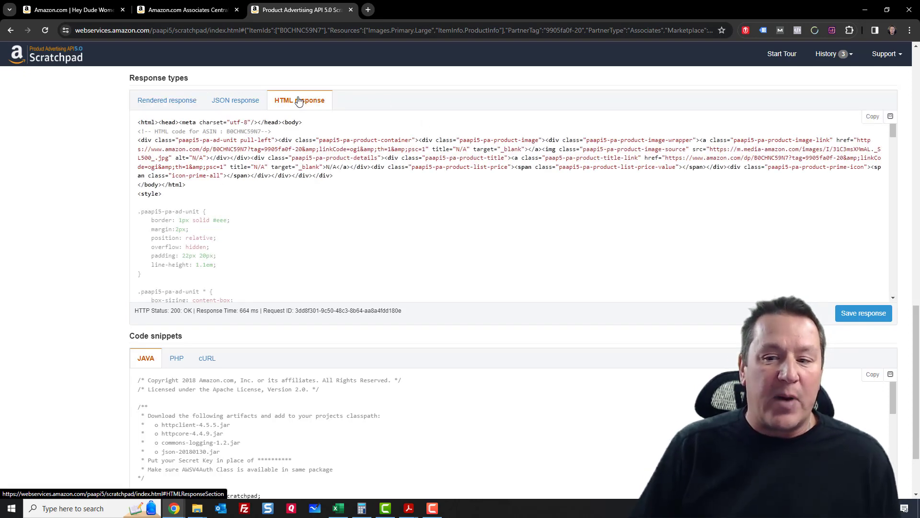
mouse_move(760, 194)
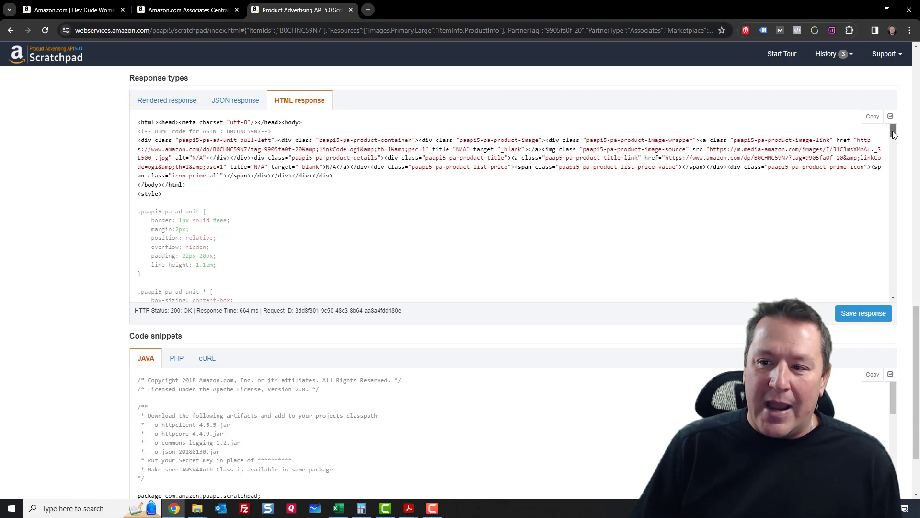
Copy the returned HTML response code to the clipboard.
scroll("down", 3)
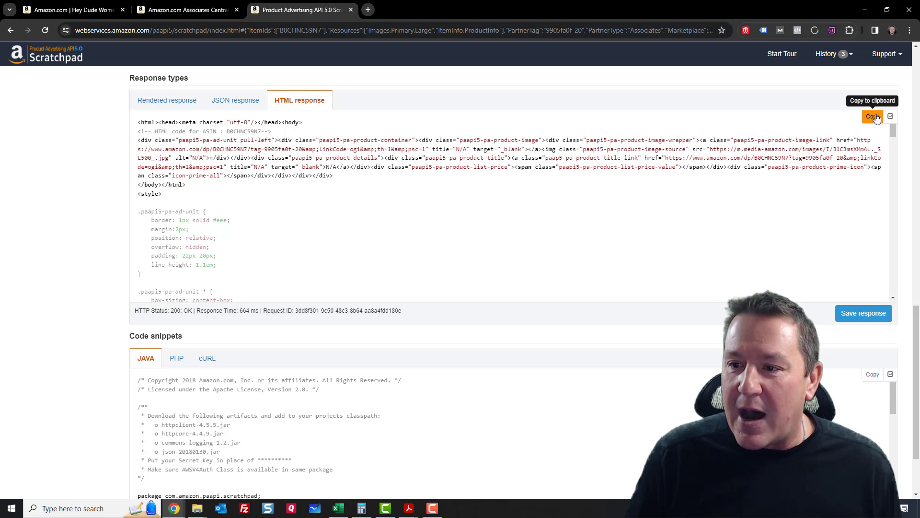
left_click(872, 116)
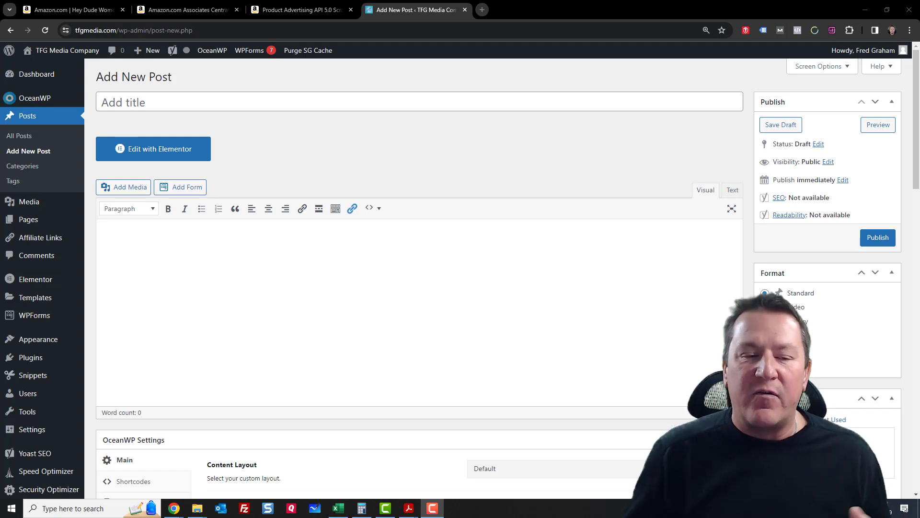
mouse_move(743, 209)
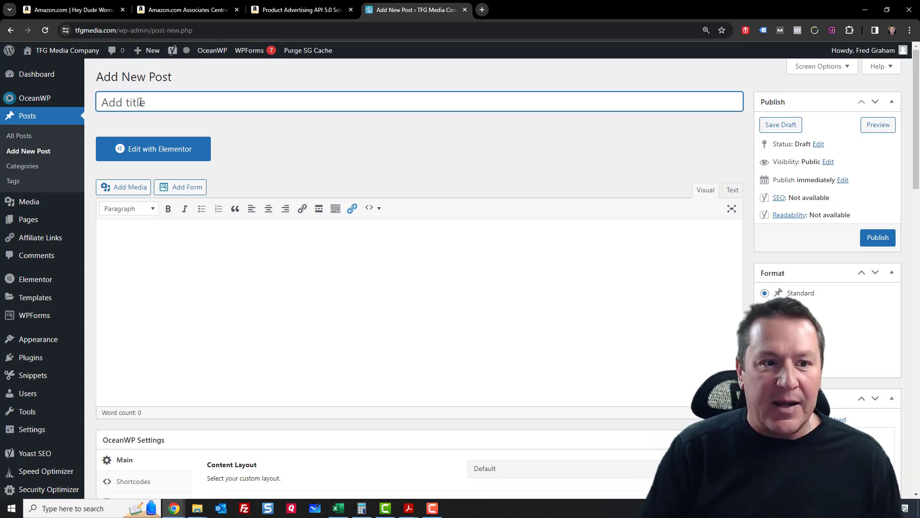
Title the new post 'Test PA API Post'.
type("Test")
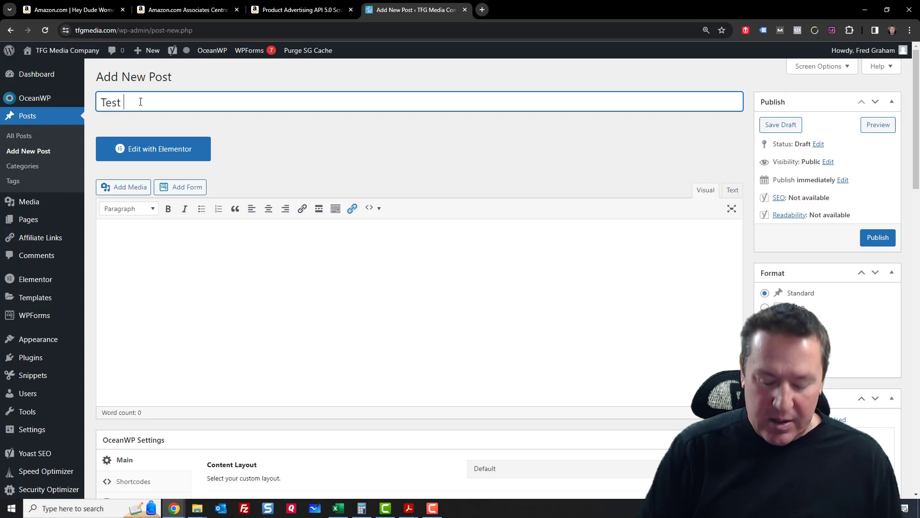
type("PA API")
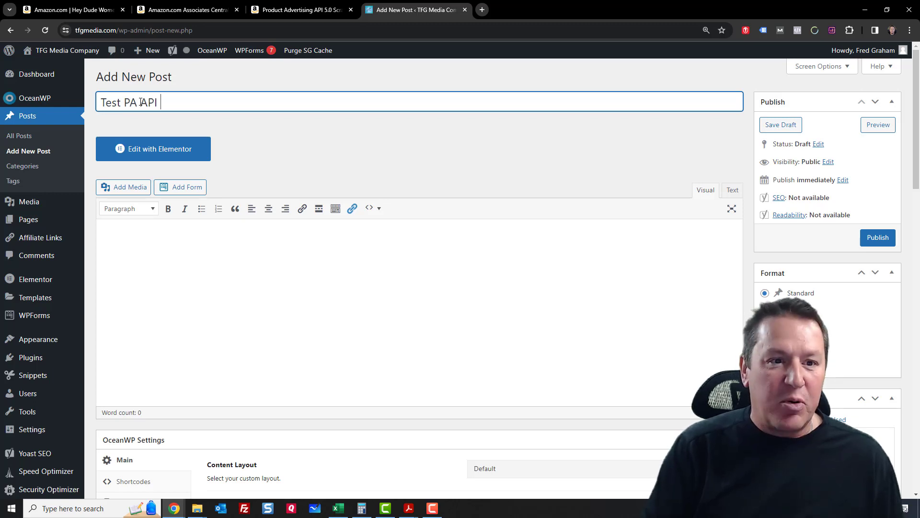
type("Post")
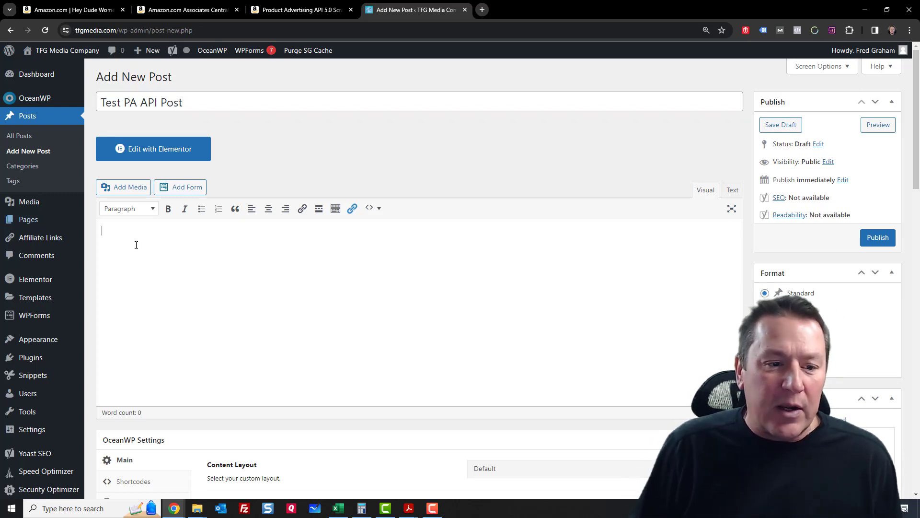
Paste the copied Amazon markup into the post body, producing the shoe image.
left_click(732, 189)
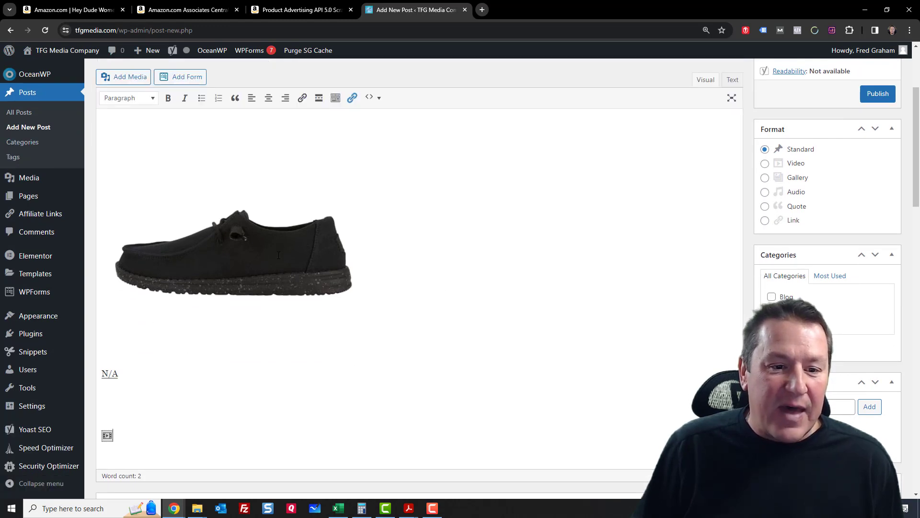
left_click(230, 255)
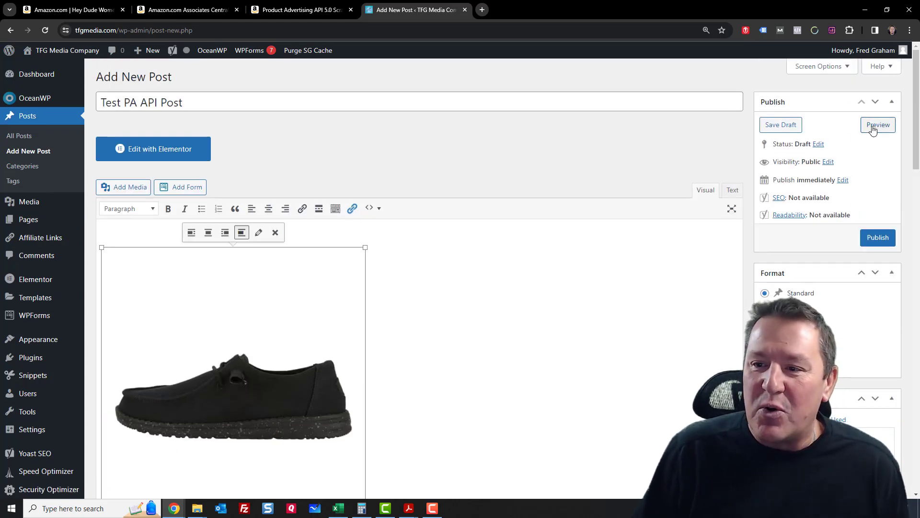
Preview the post to check the shoe image and its Amazon link.
left_click(878, 124)
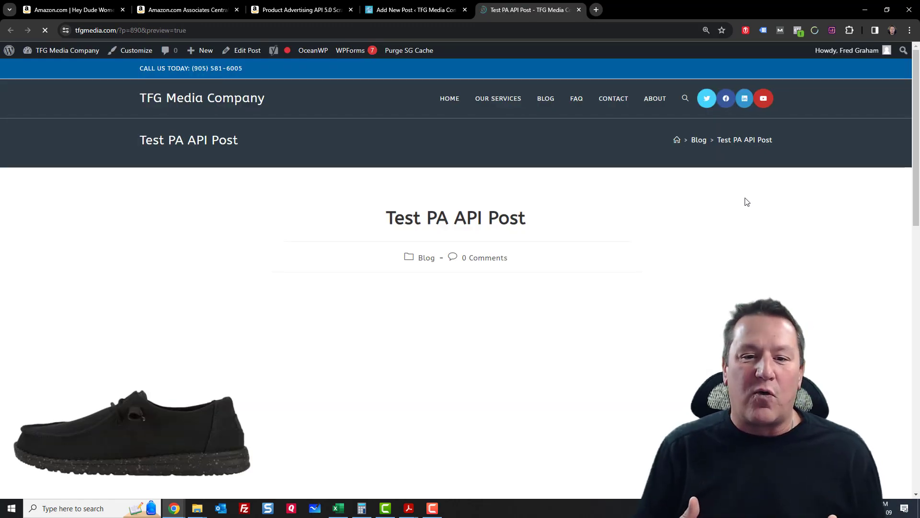
scroll("down", 3)
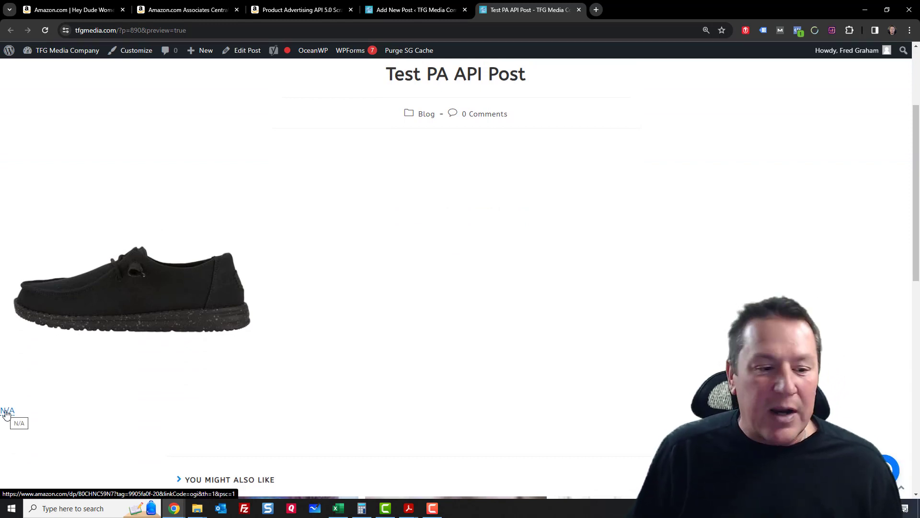
mouse_move(46, 395)
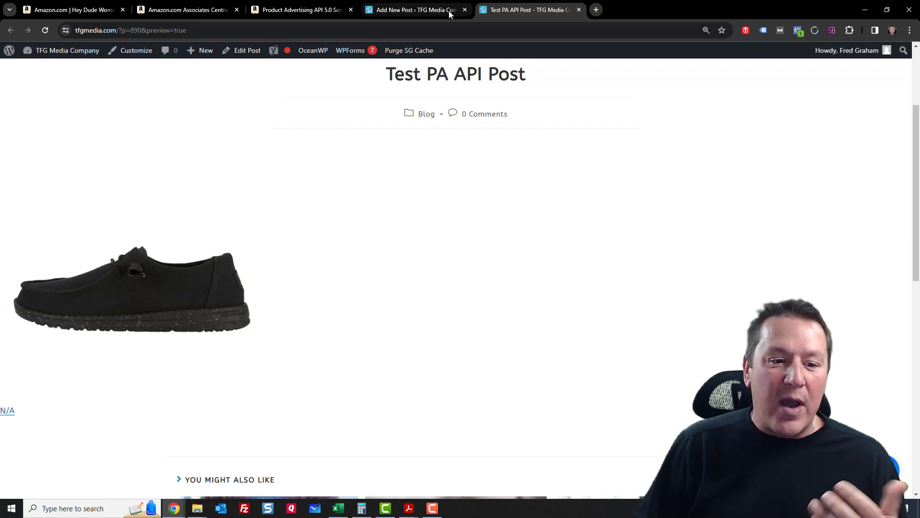
Center the shoe image and start a Heading 2 line above it.
left_click(414, 10)
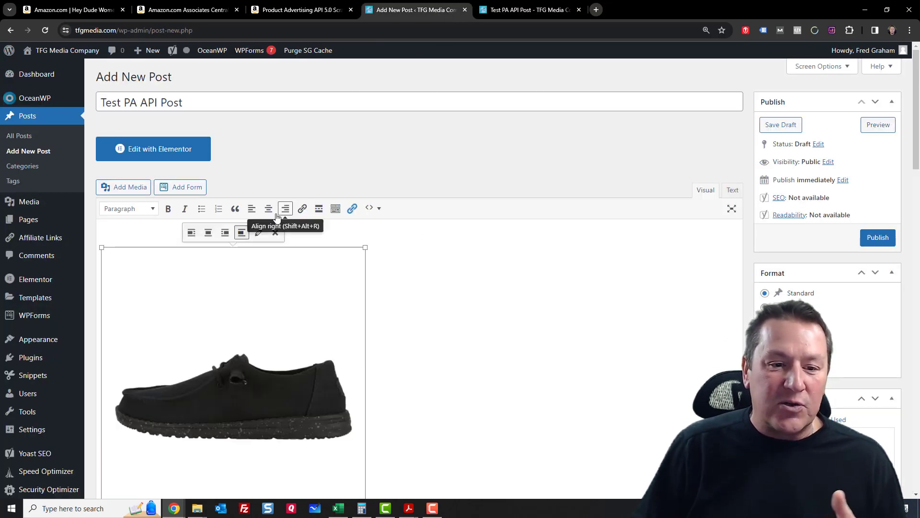
left_click(285, 209)
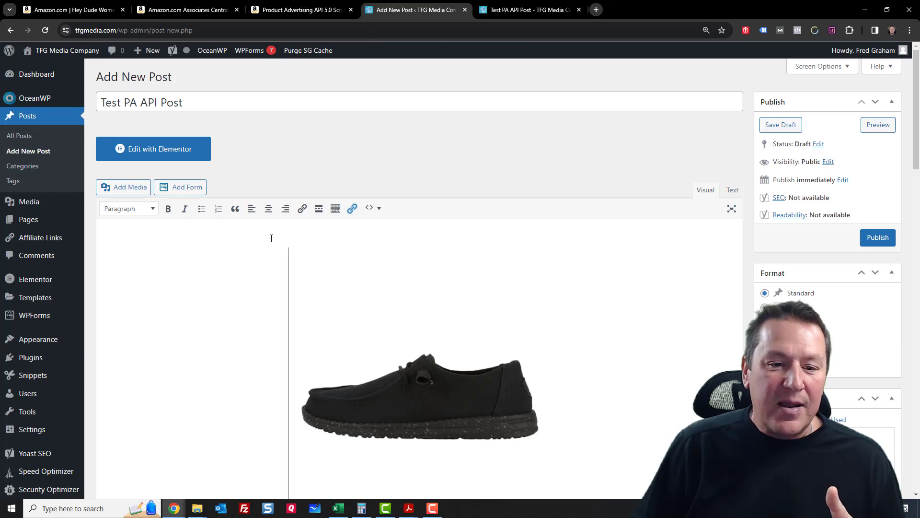
scroll("down", 3)
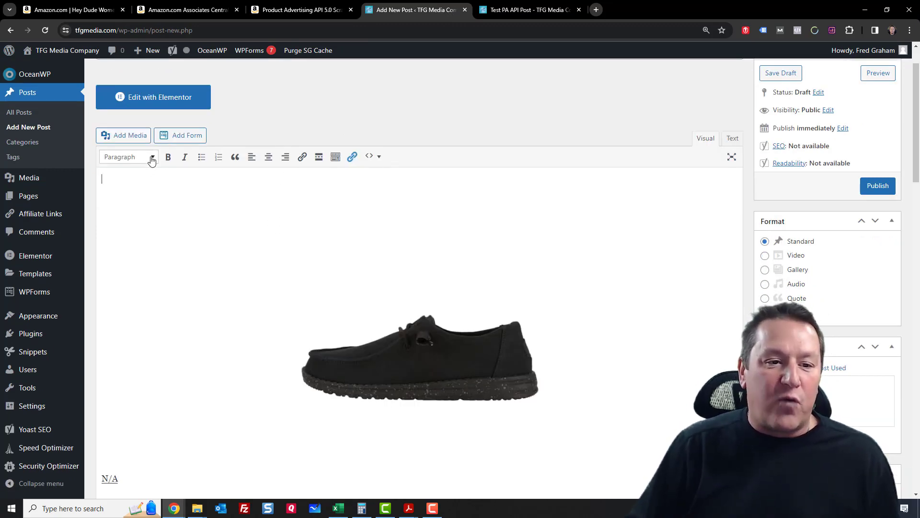
left_click(151, 157)
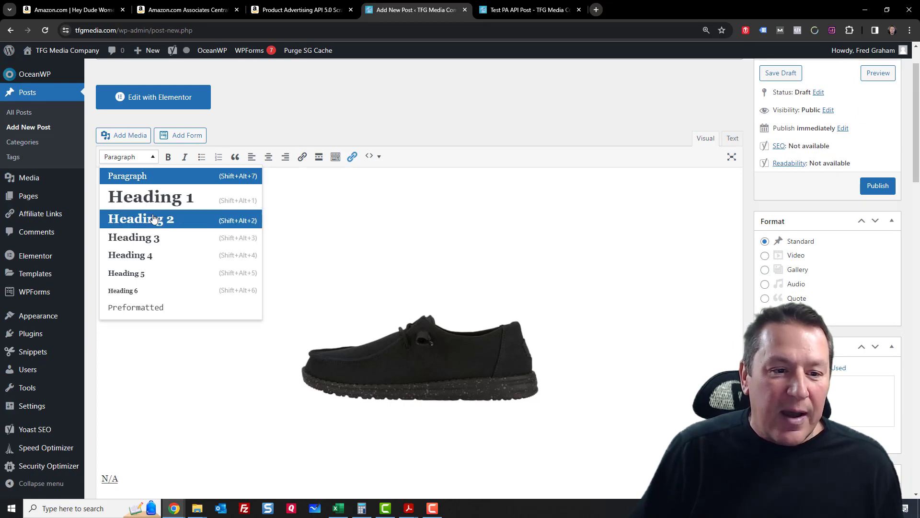
left_click(140, 219)
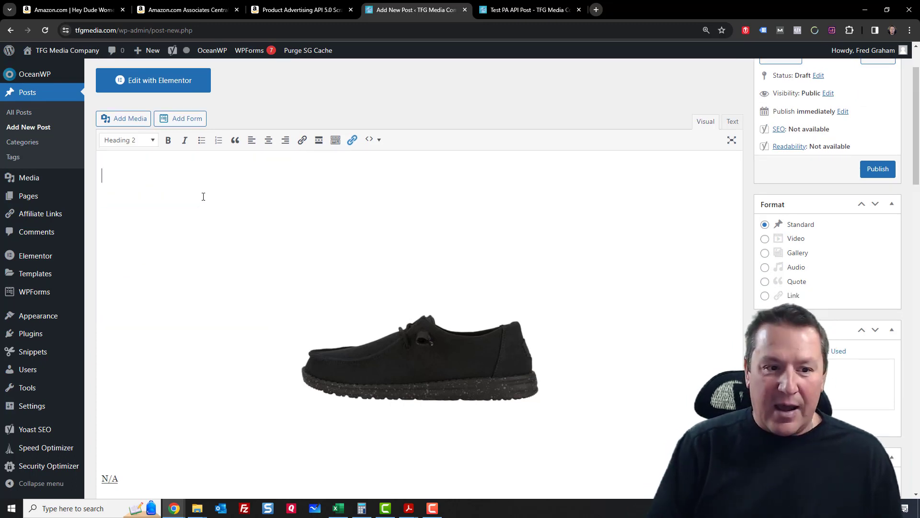
Write the heading 'World's Greatest Sneaker'.
type("Worl")
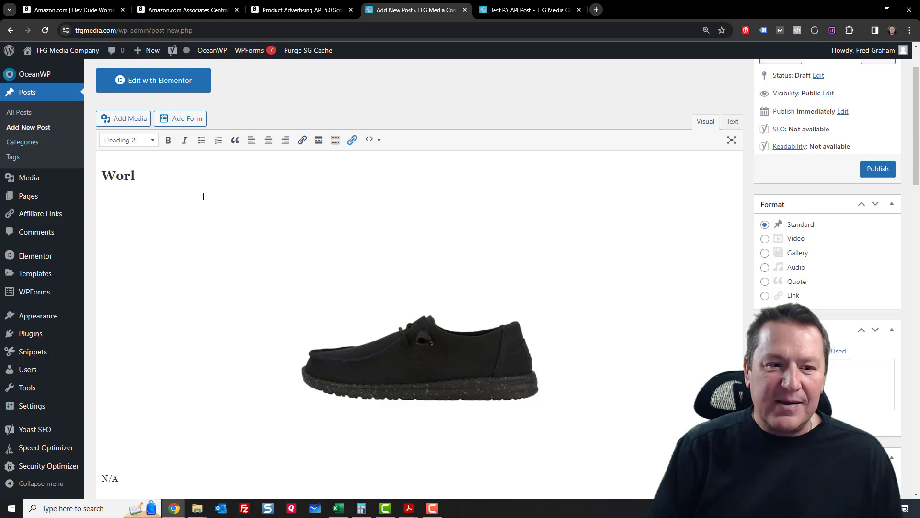
type("d's Greatest")
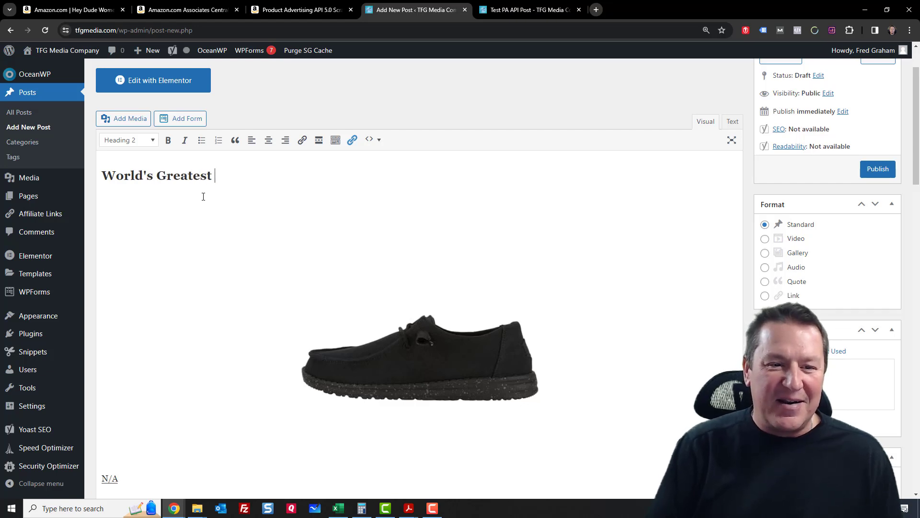
type("Sneaker")
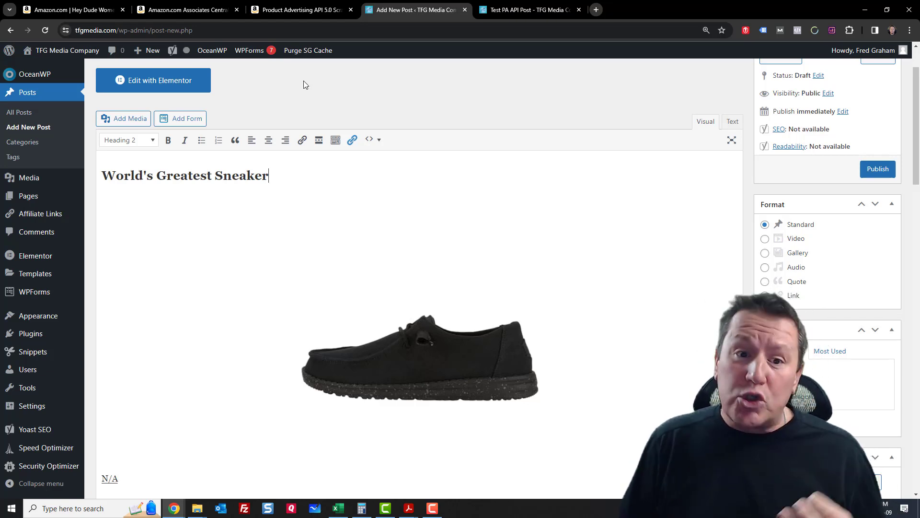
mouse_move(368, 122)
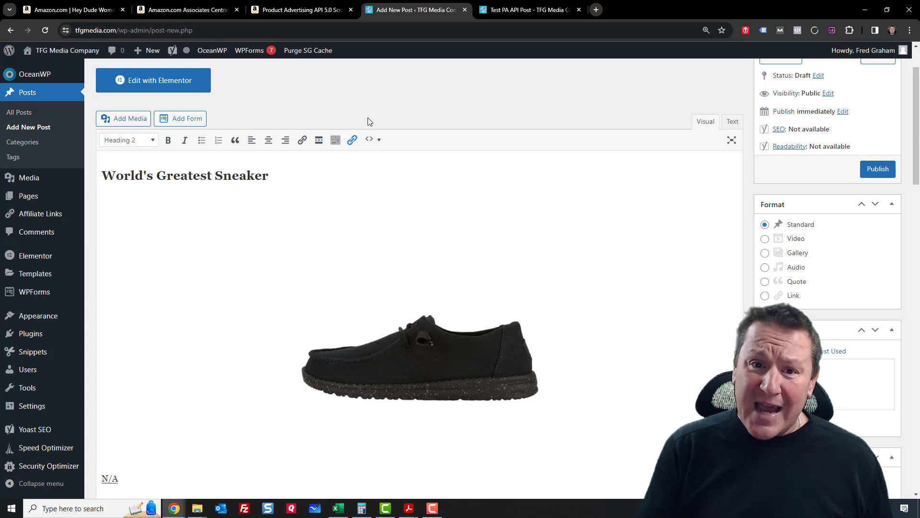
mouse_move(432, 122)
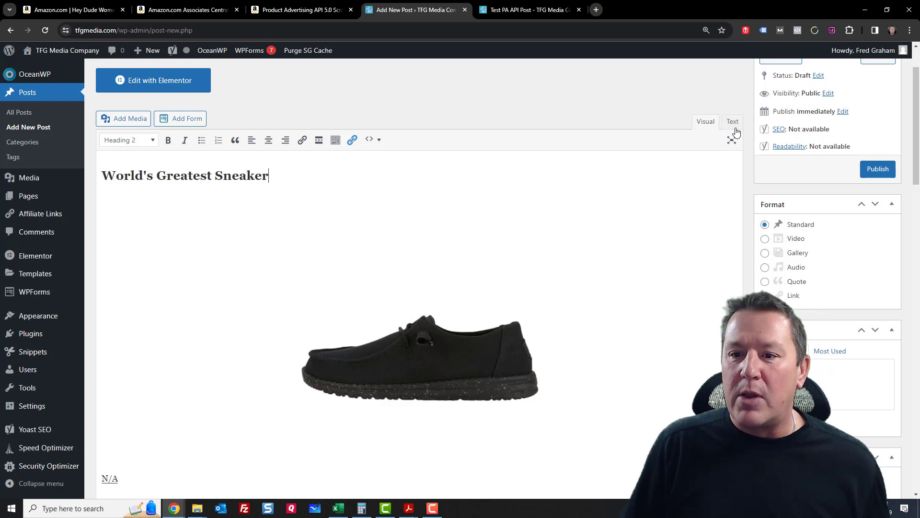
Switch the editor to Text view and scroll through the product block's HTML and CSS.
left_click(733, 122)
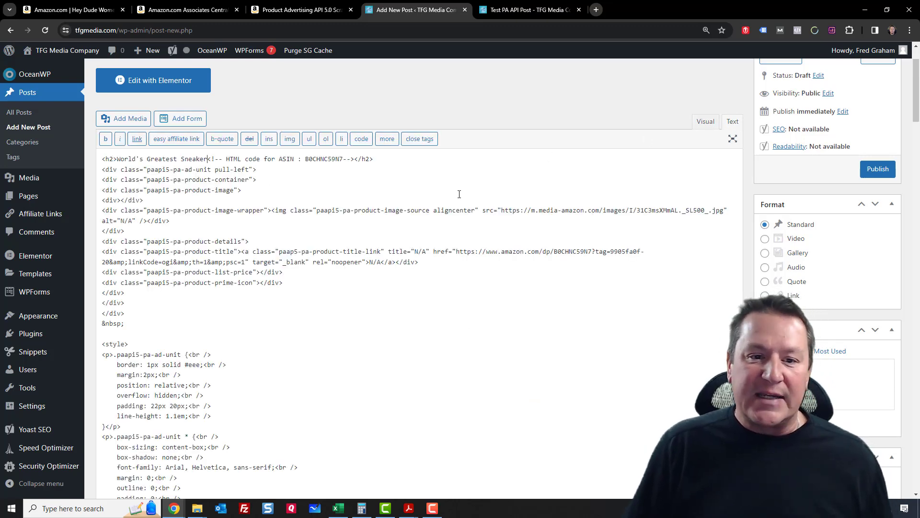
mouse_move(476, 245)
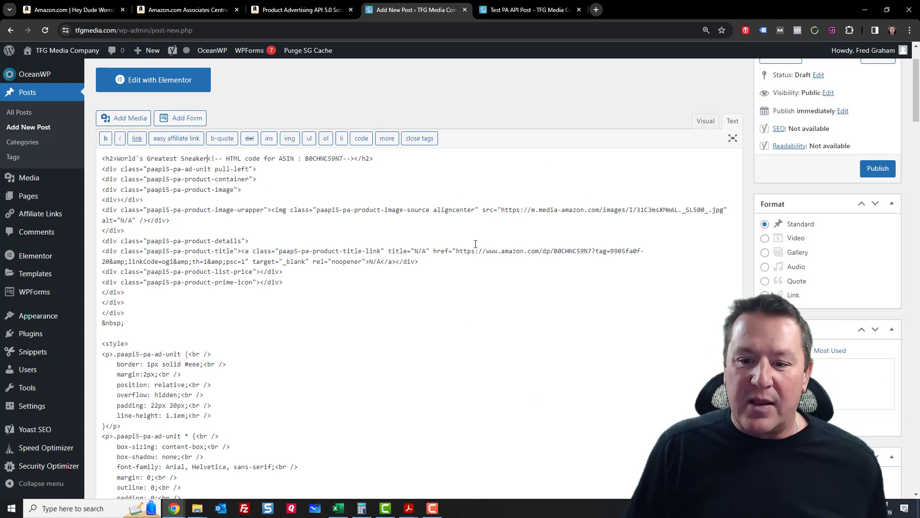
scroll("down", 3)
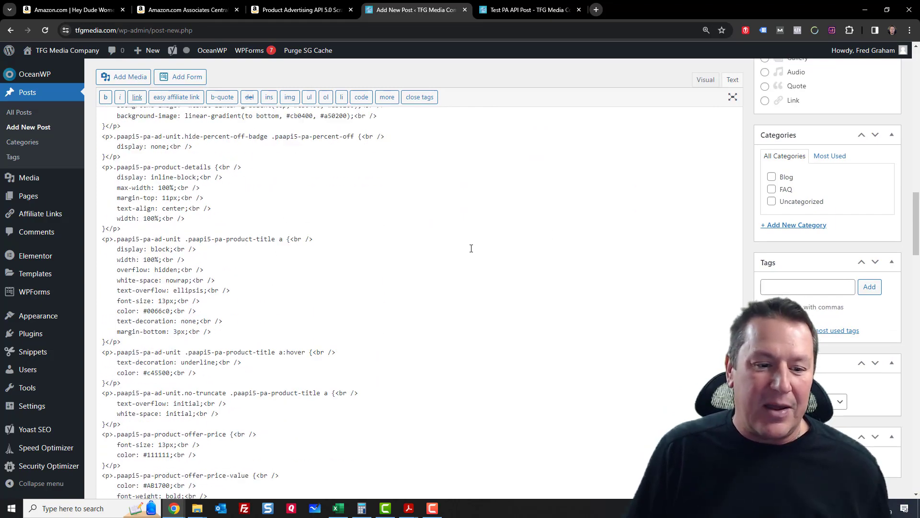
scroll("down", 3)
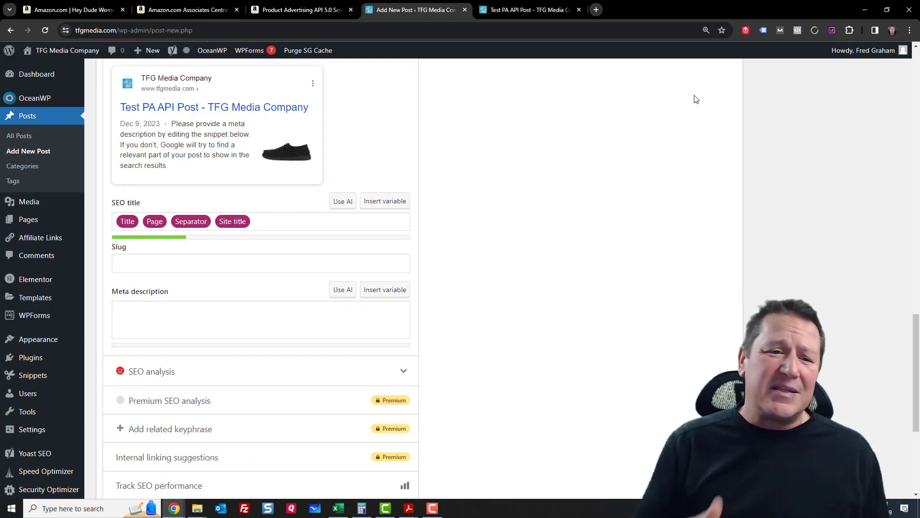
scroll("up", 3)
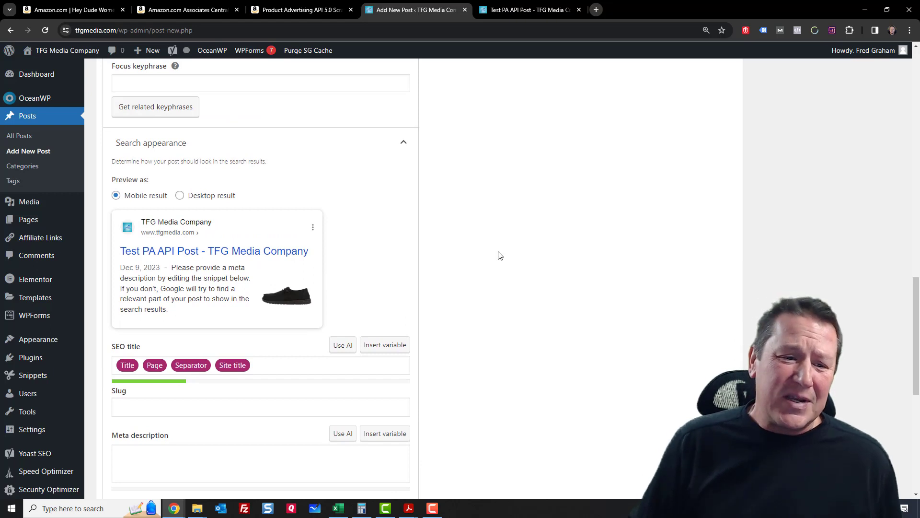
mouse_move(493, 260)
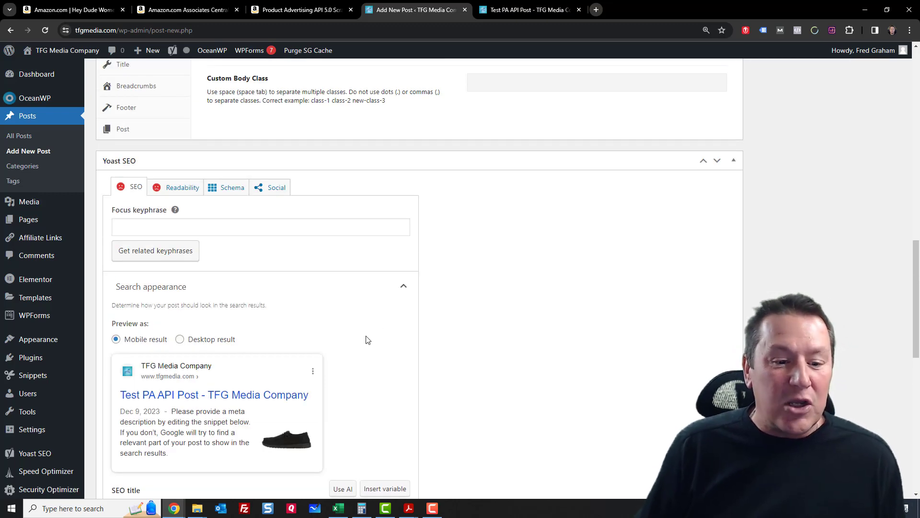
scroll("down", 3)
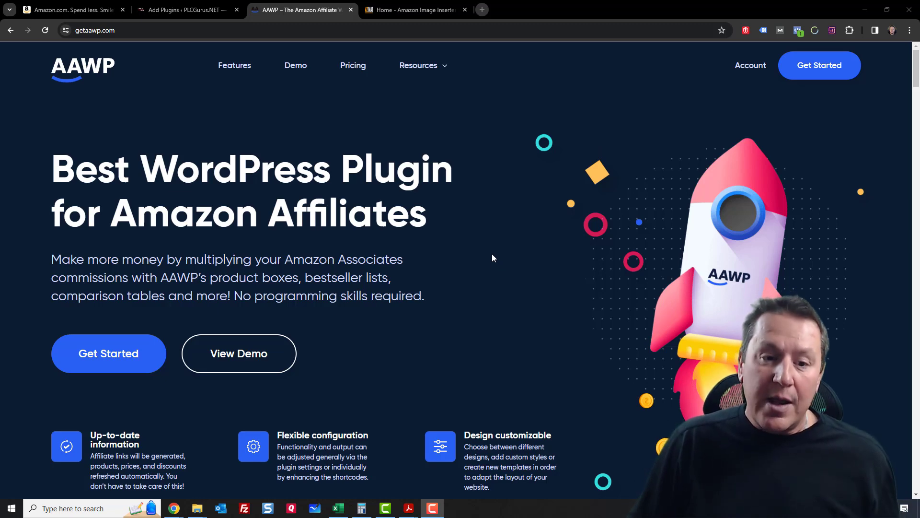
mouse_move(357, 71)
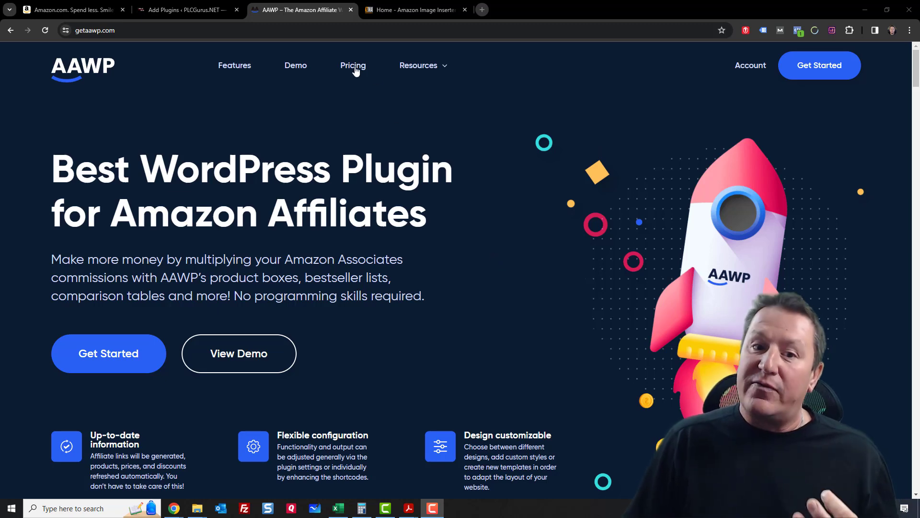
mouse_move(356, 70)
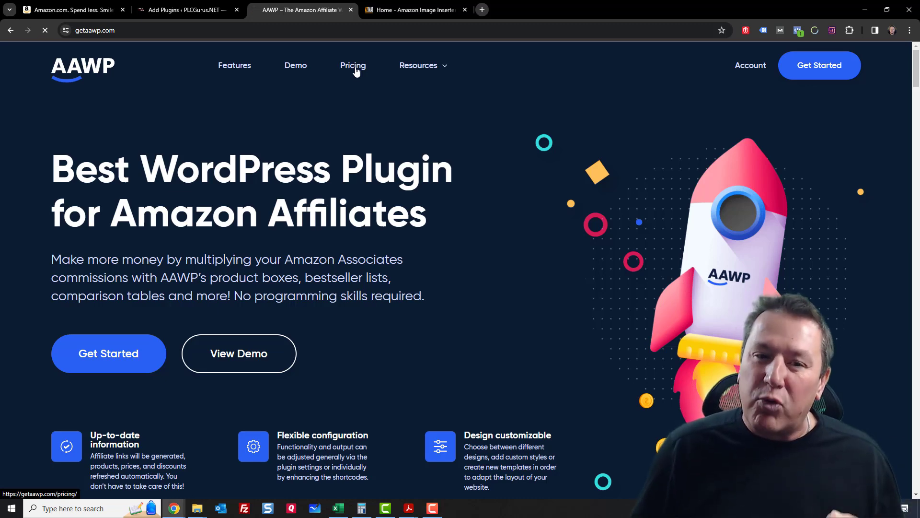
Review AAWP's Personal, Plus, Pro and Ultimate pricing plans, then return to the AMZ Image site.
left_click(353, 65)
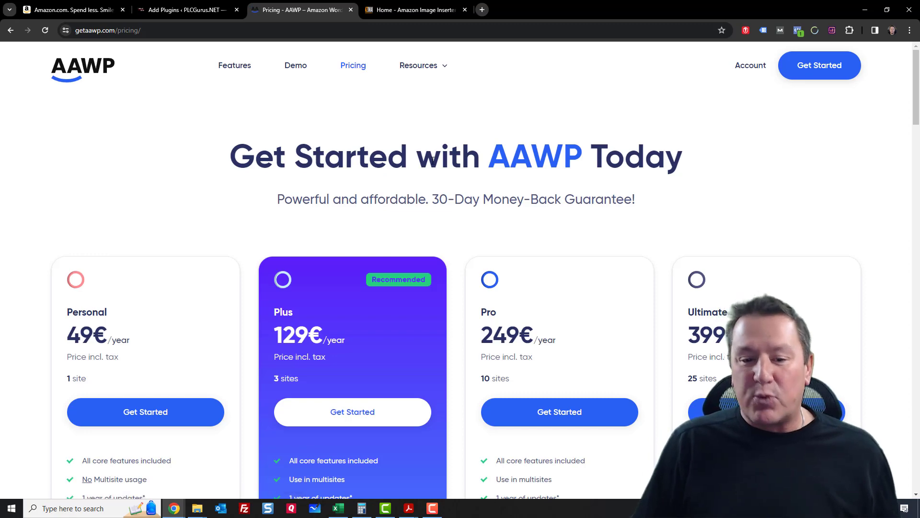
mouse_move(445, 177)
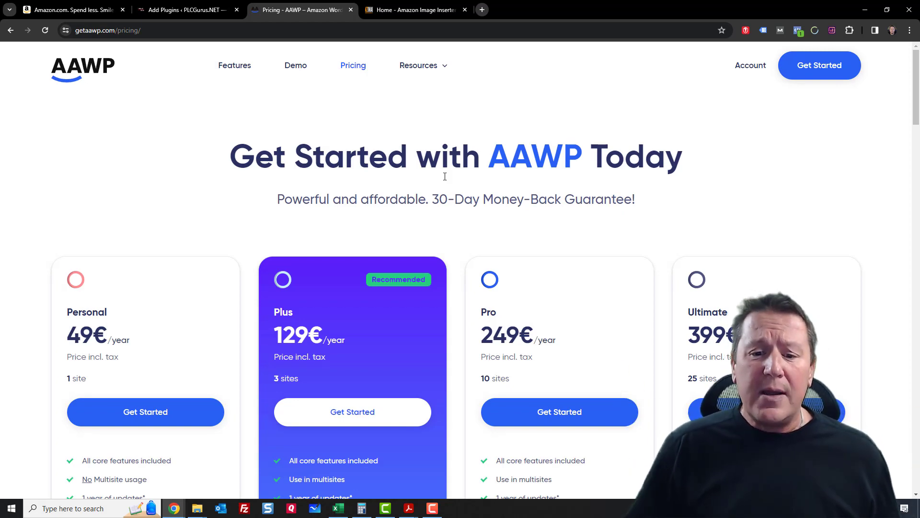
scroll("down", 3)
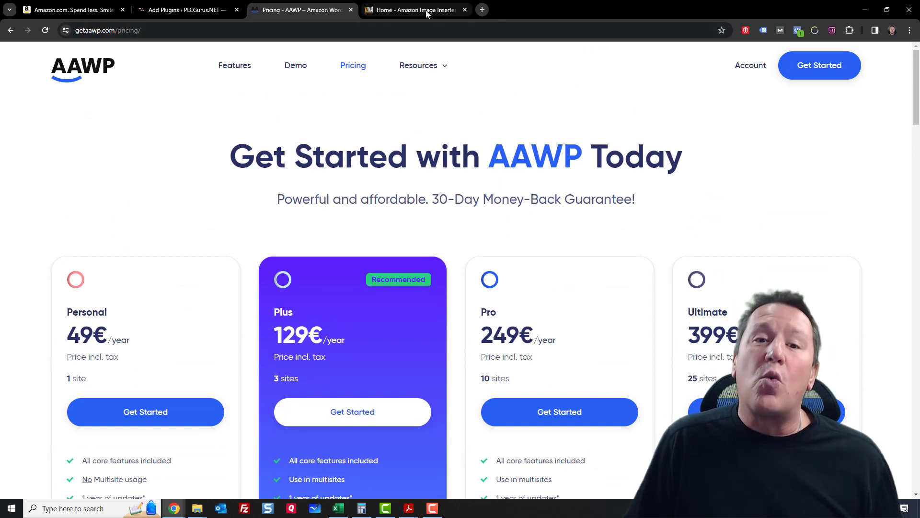
left_click(427, 9)
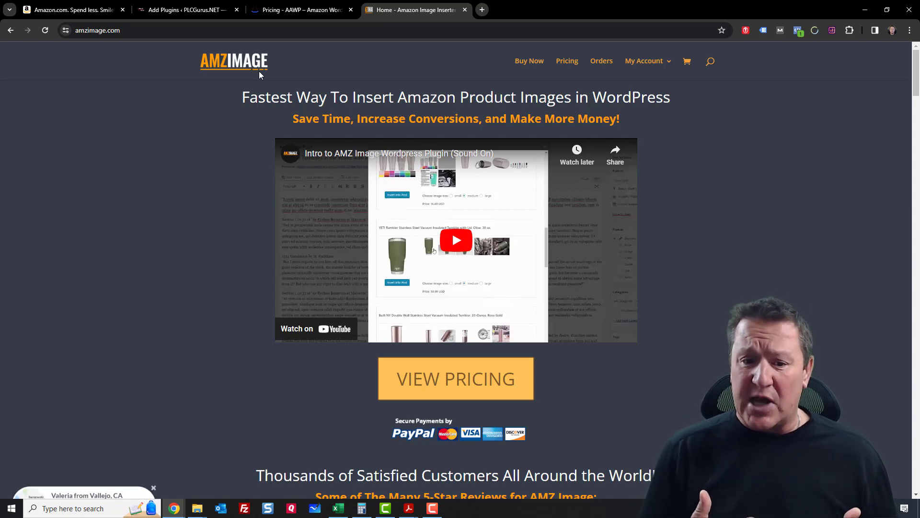
mouse_move(470, 256)
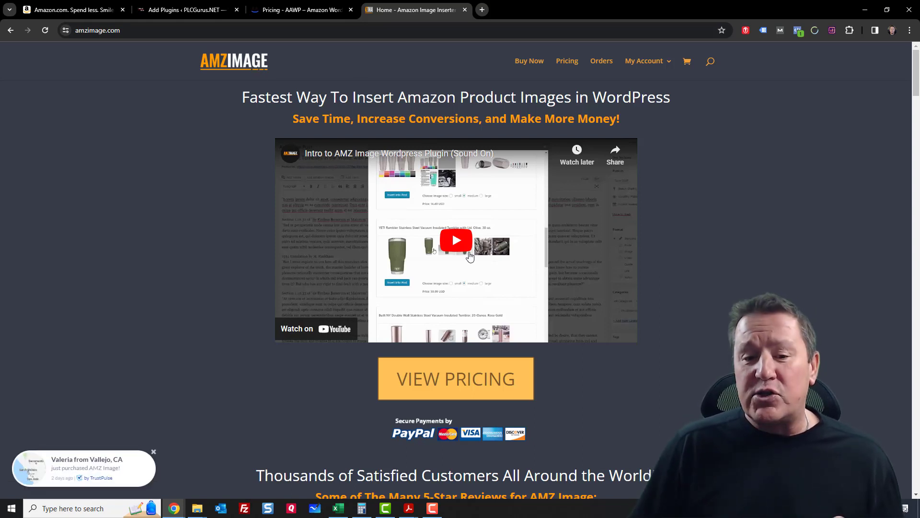
mouse_move(460, 274)
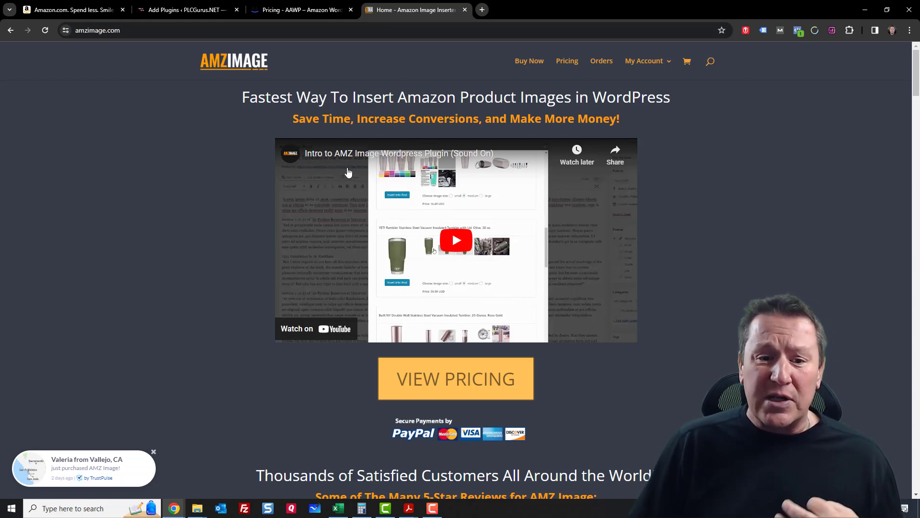
mouse_move(355, 209)
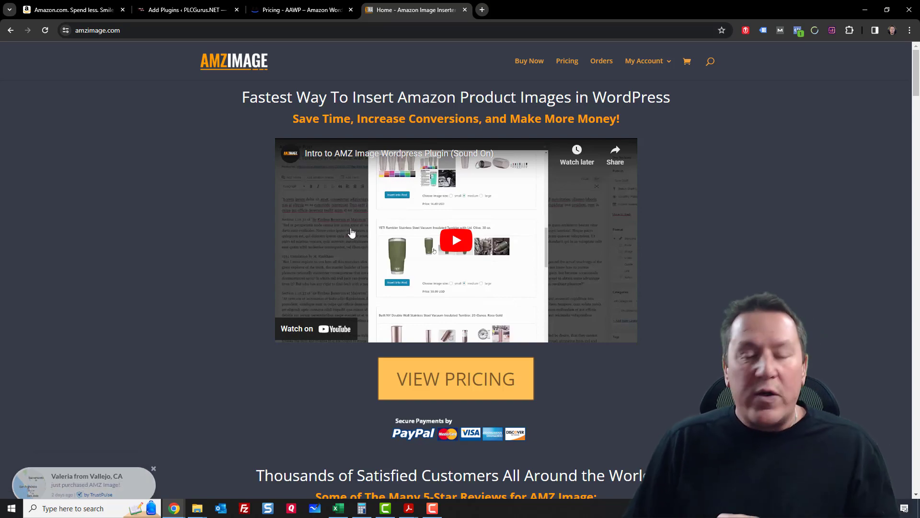
Scroll to AMZ Image's pricing: $99 Pro-Version unlimited sites versus $49 Starter-Version one site.
scroll("down", 3)
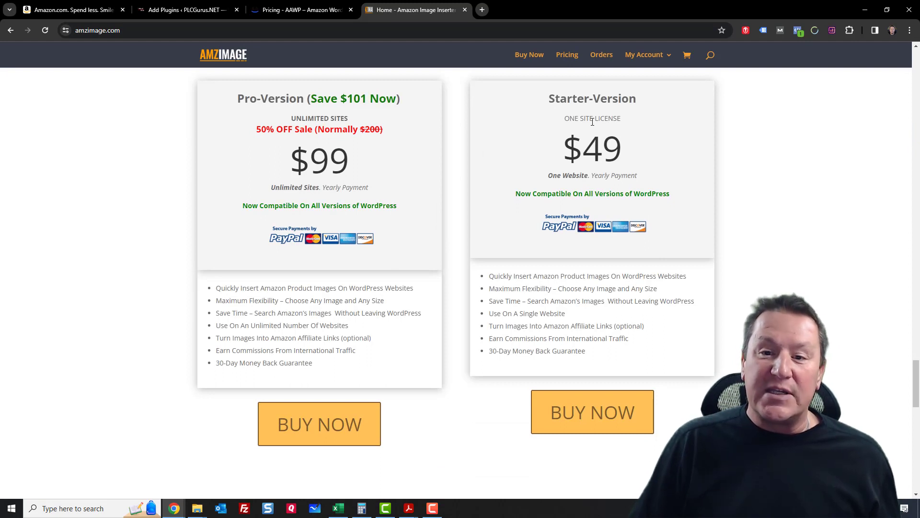
mouse_move(383, 121)
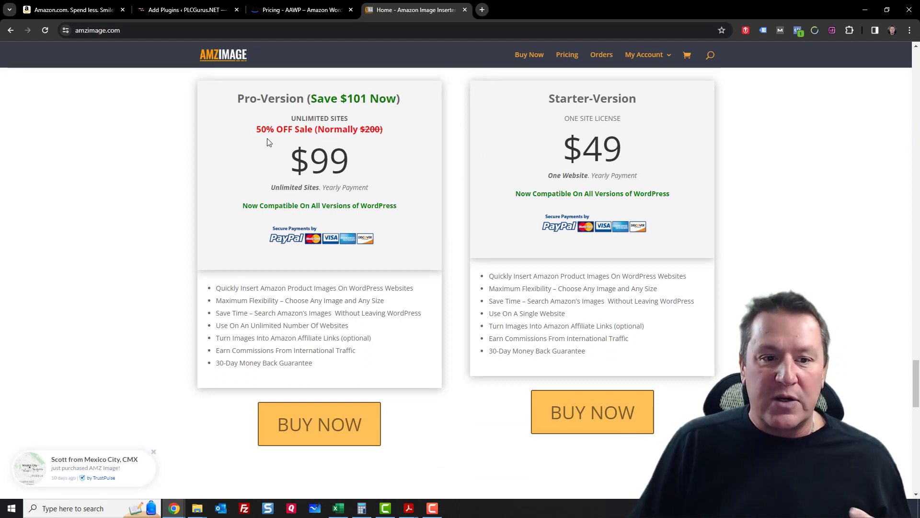
mouse_move(375, 150)
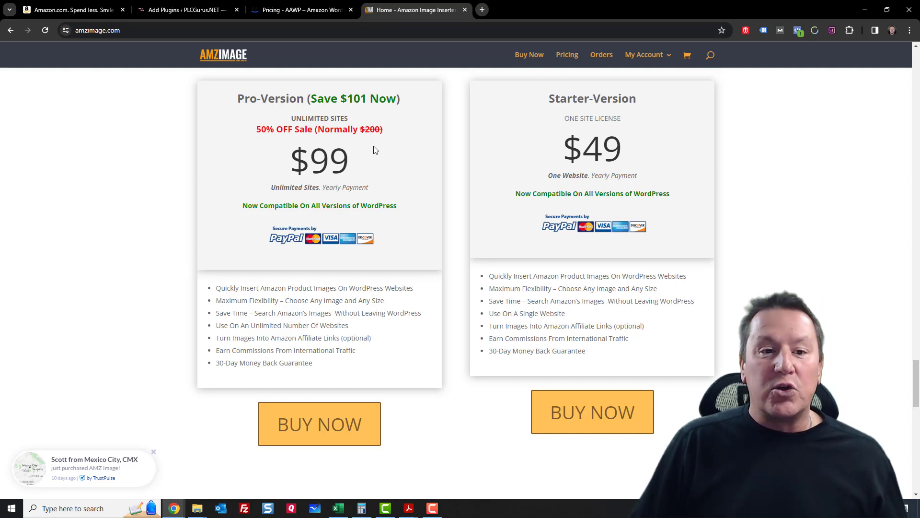
mouse_move(351, 165)
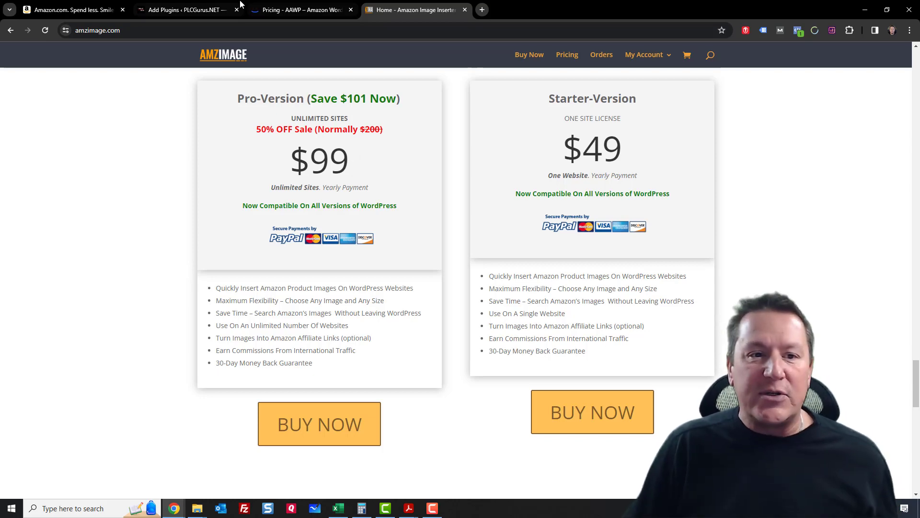
mouse_move(184, 8)
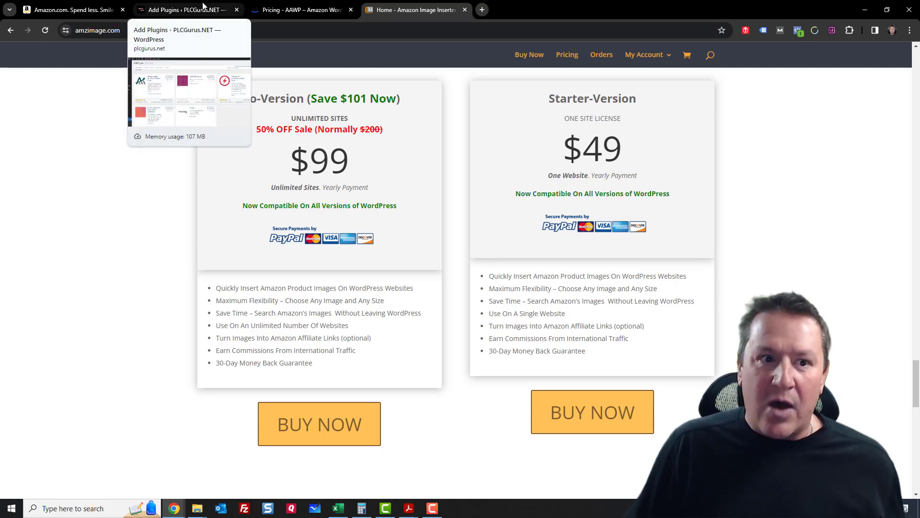
Create a new WordPress post titled 'Testing AMZImage with PA-API'.
left_click(176, 9)
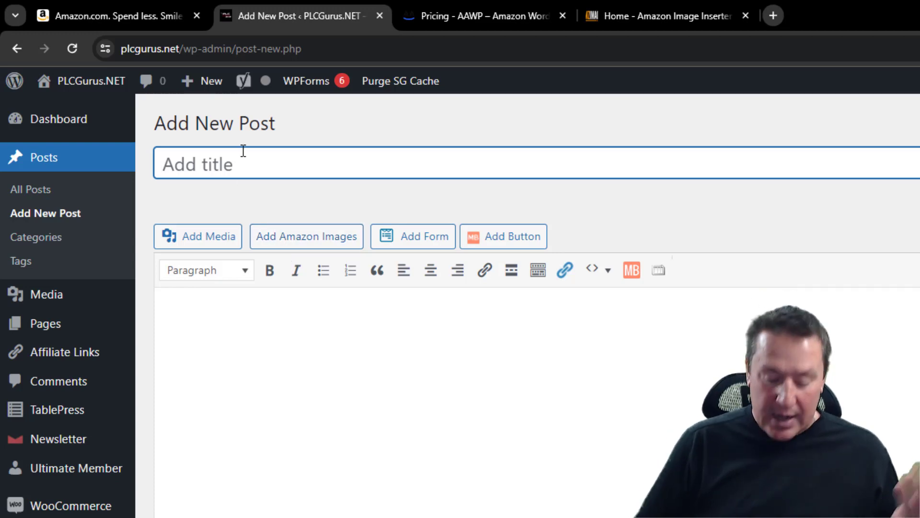
type("Testing")
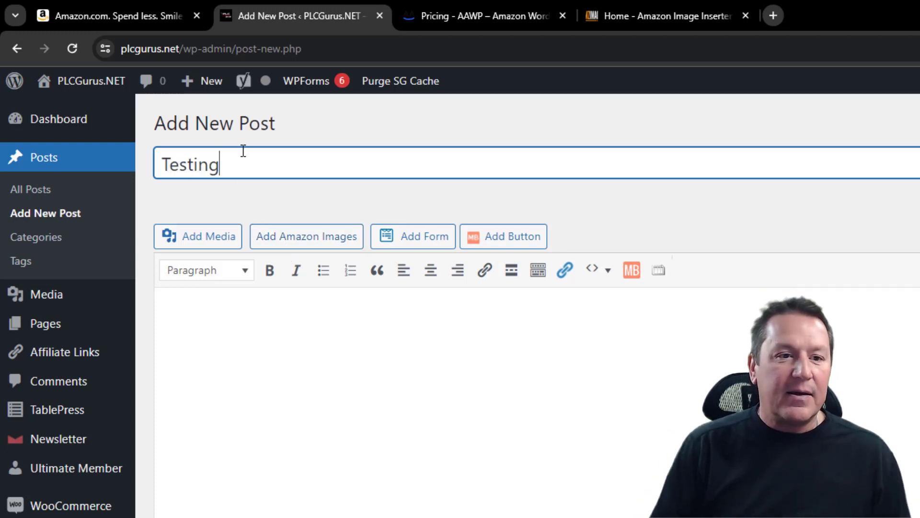
type("AMZI")
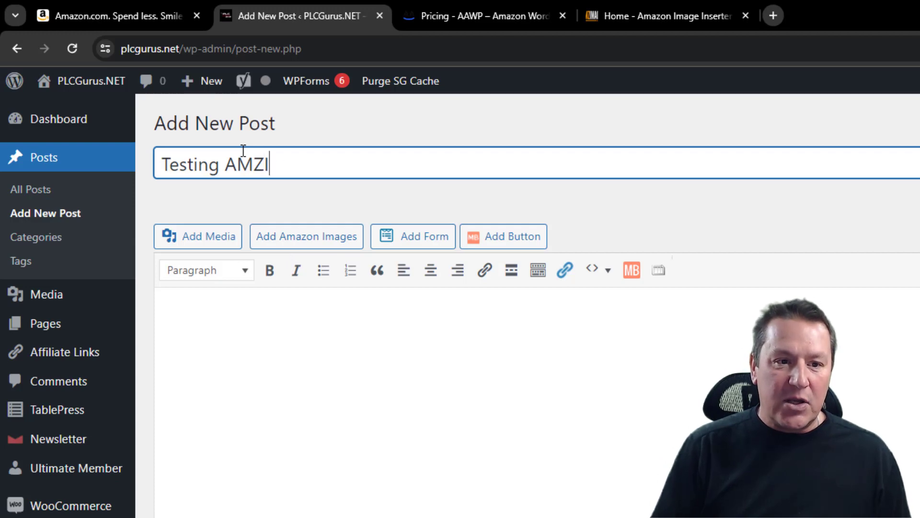
type("mage with")
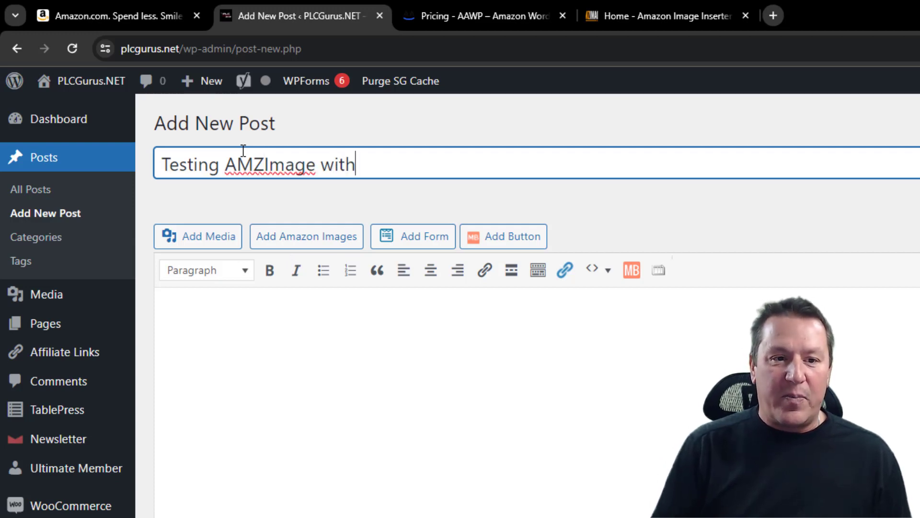
type("PA")
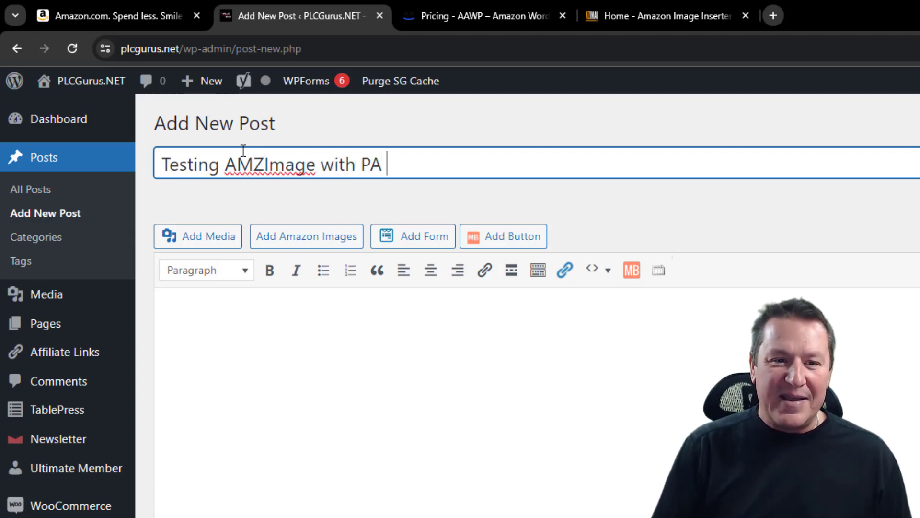
type("-API")
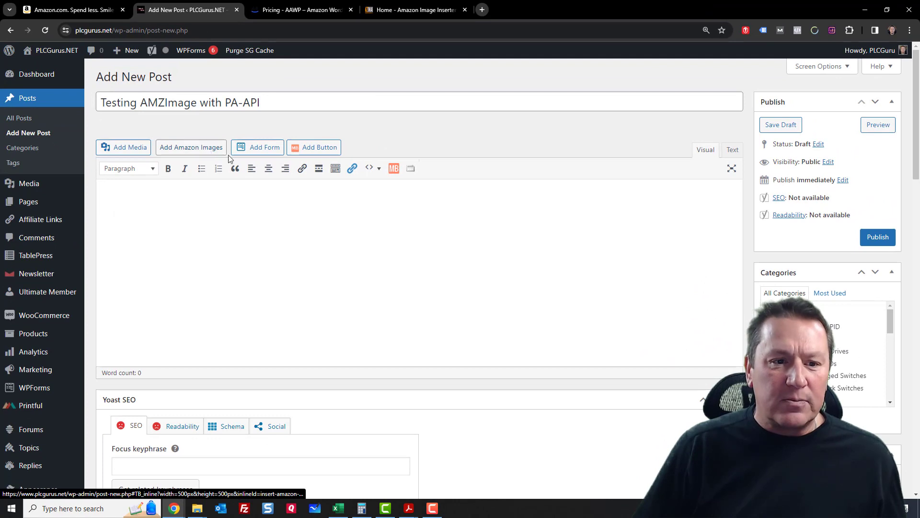
Launch Add Amazon Images on the post and focus the Search by ASIN field.
left_click(191, 148)
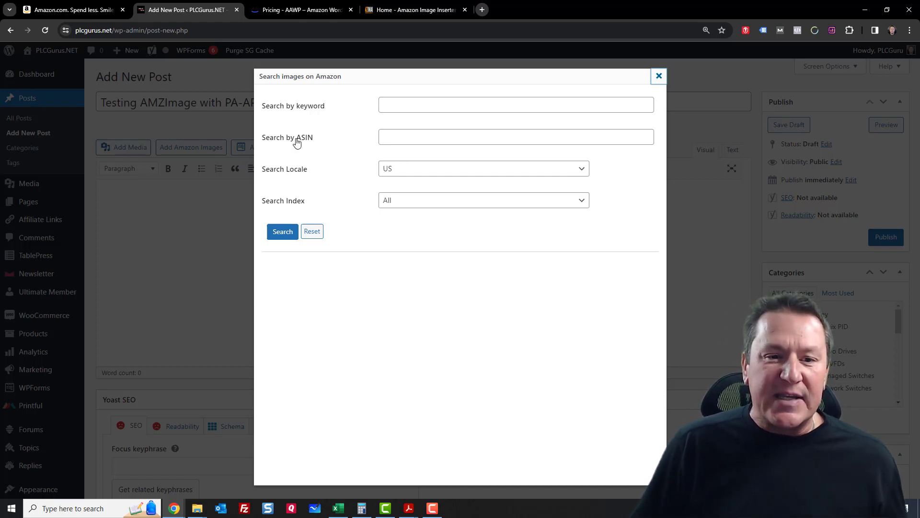
left_click(516, 137)
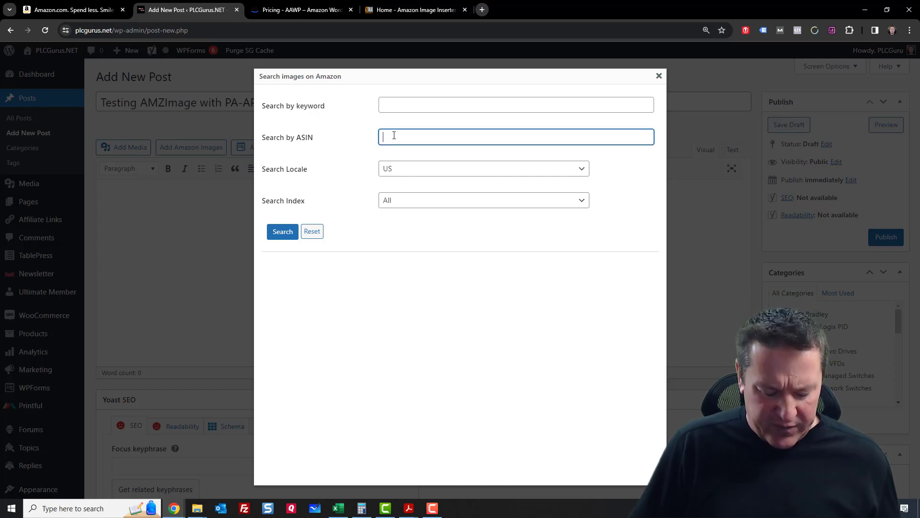
type("<html> <hea")
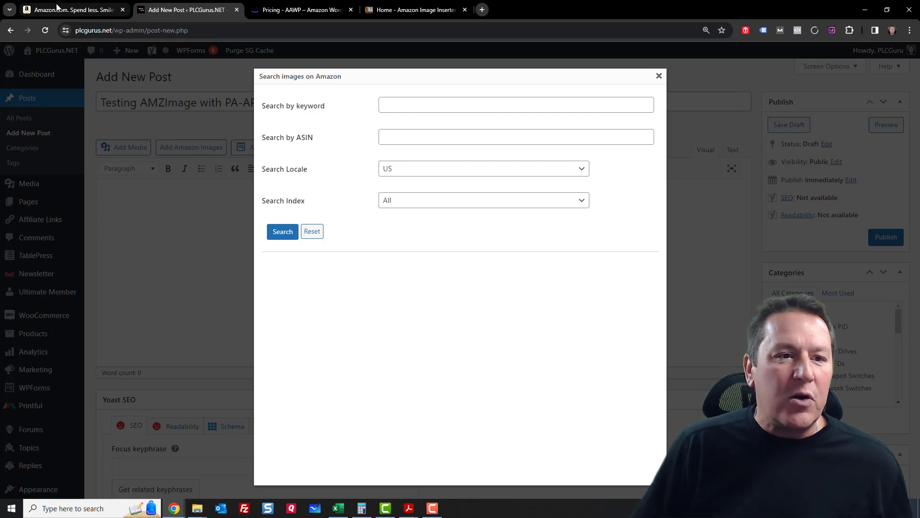
On Amazon, browse Desktop computers to the STGAubron gaming PC for its ASIN, then return to WordPress.
left_click(72, 9)
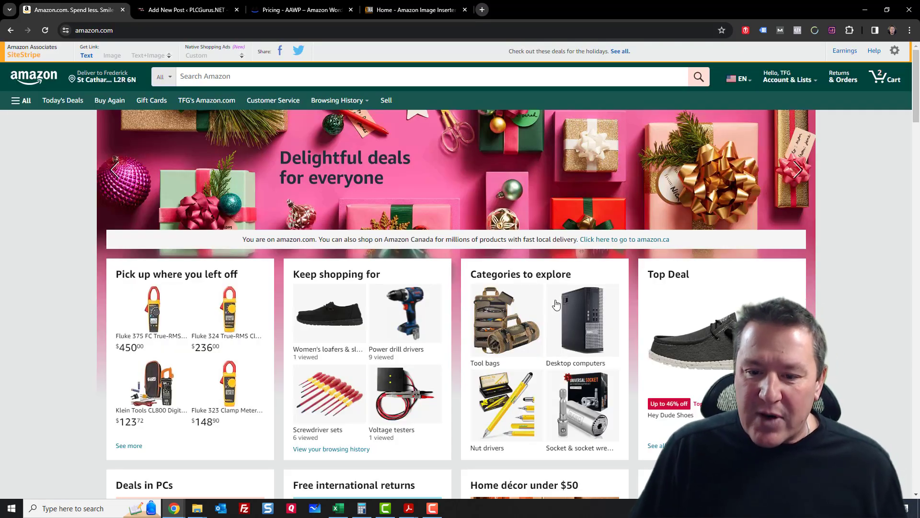
scroll("down", 3)
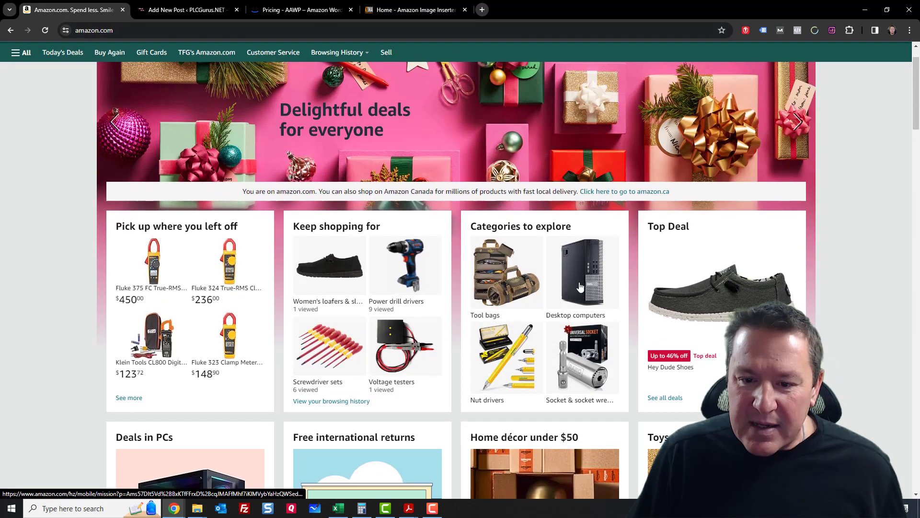
left_click(583, 272)
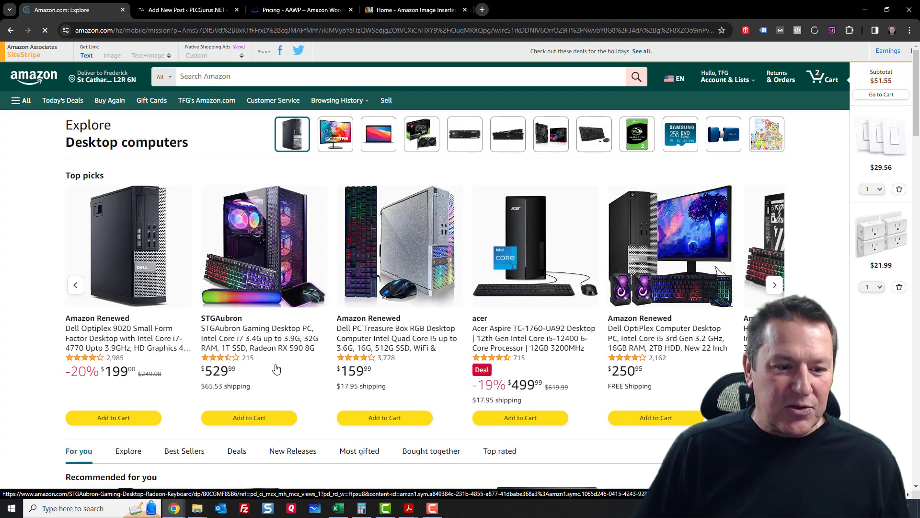
mouse_move(277, 342)
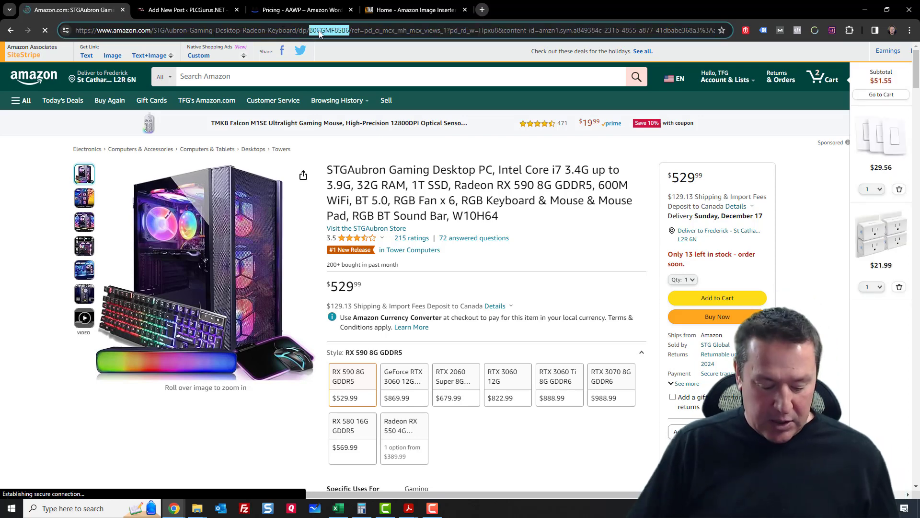
left_click(184, 9)
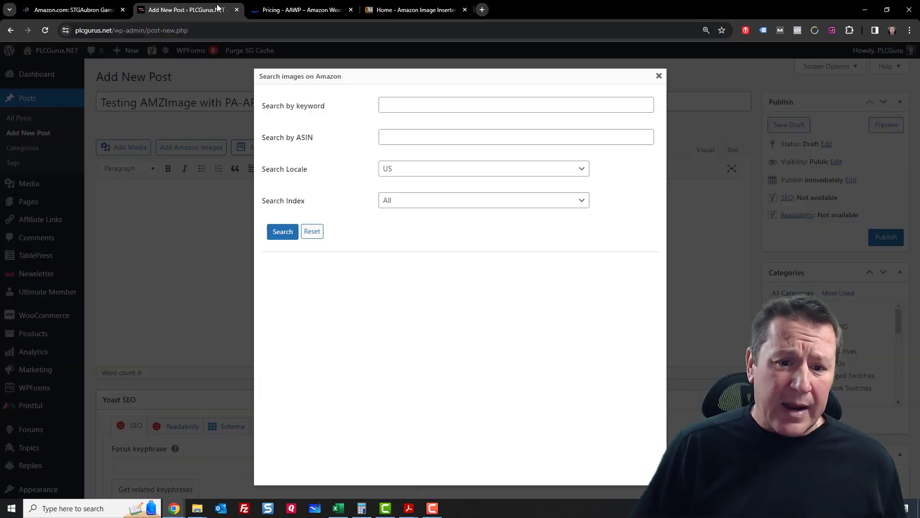
Search ASIN B0GGMF8SB6, pick a STGAubron gaming PC image and insert it into the post.
type("B0GGMF8SB6")
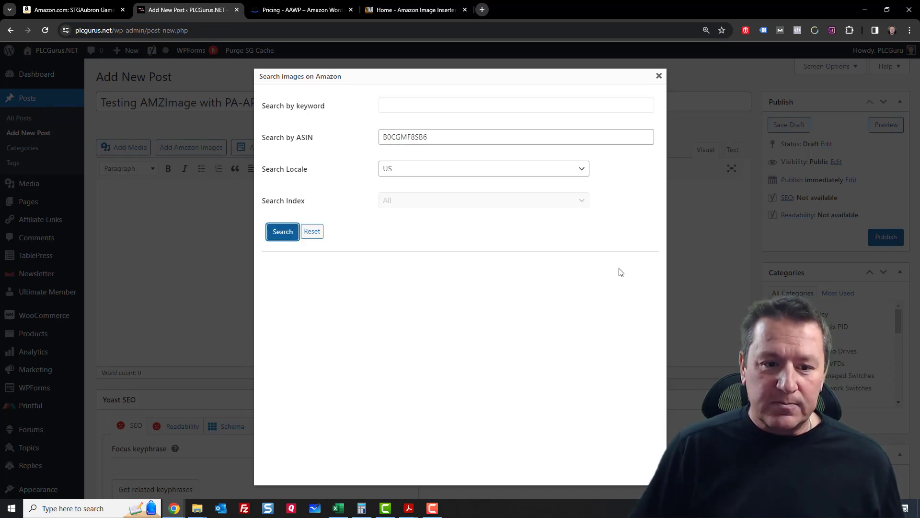
left_click(281, 231)
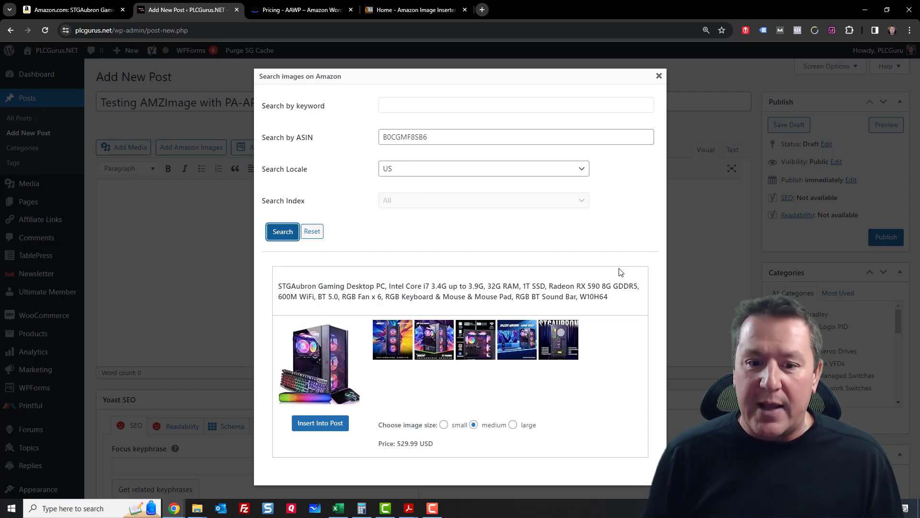
mouse_move(361, 398)
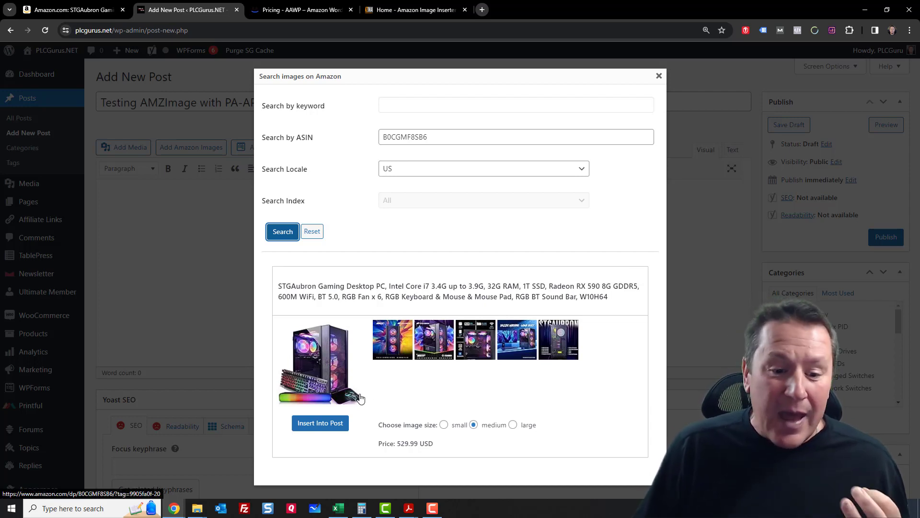
mouse_move(324, 365)
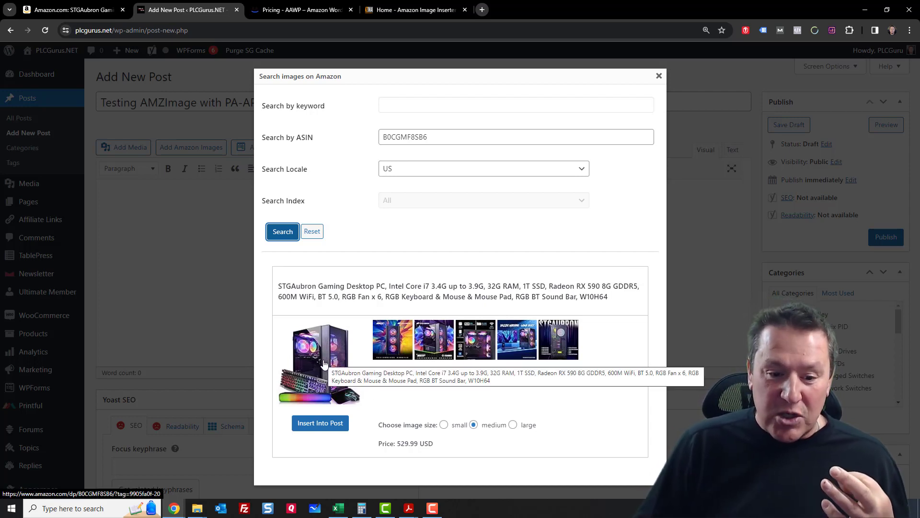
mouse_move(533, 421)
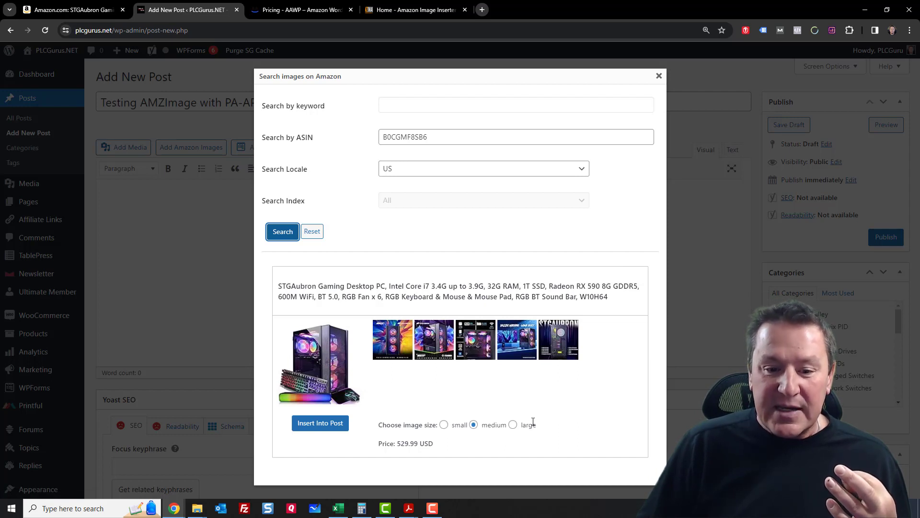
left_click(476, 339)
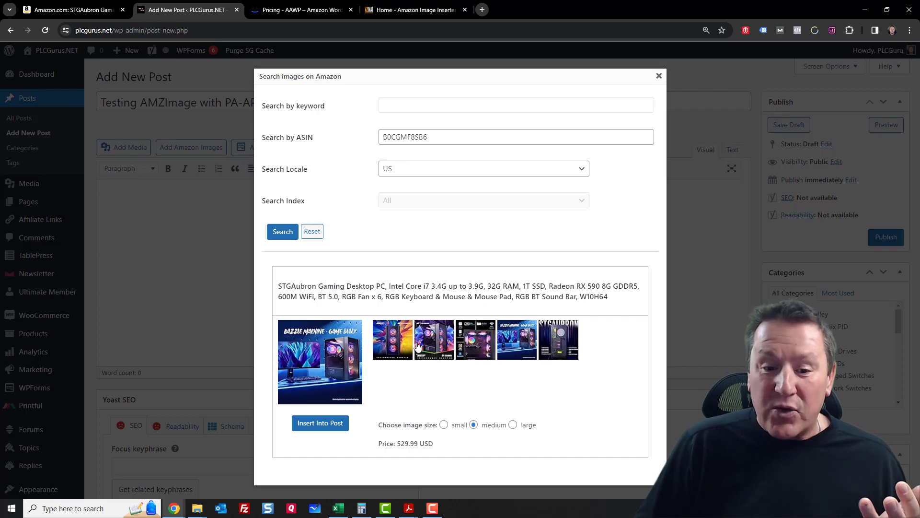
left_click(393, 340)
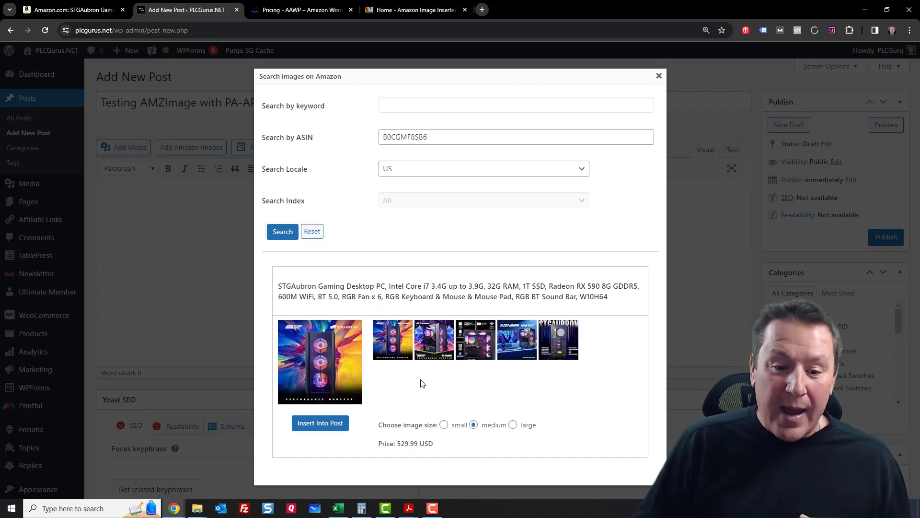
left_click(316, 422)
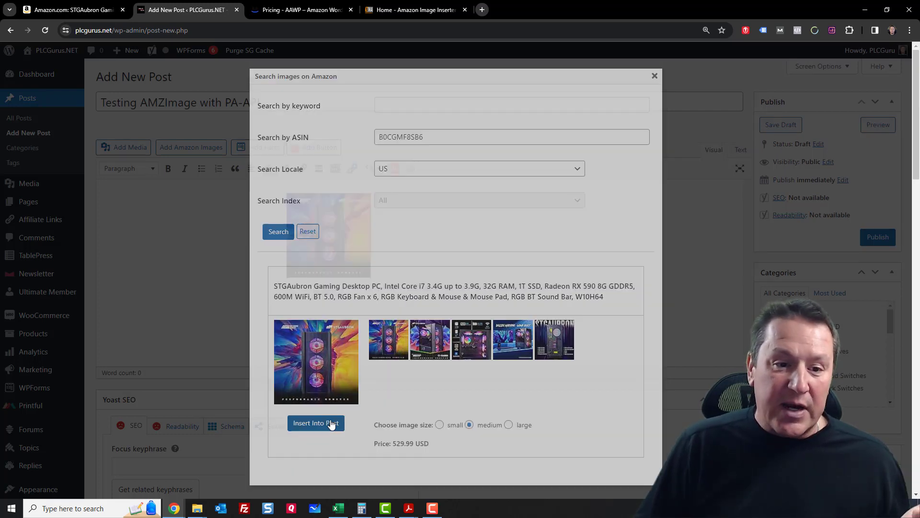
Select the inserted STGAubron gaming PC image in the Visual editor to verify it.
left_click(315, 422)
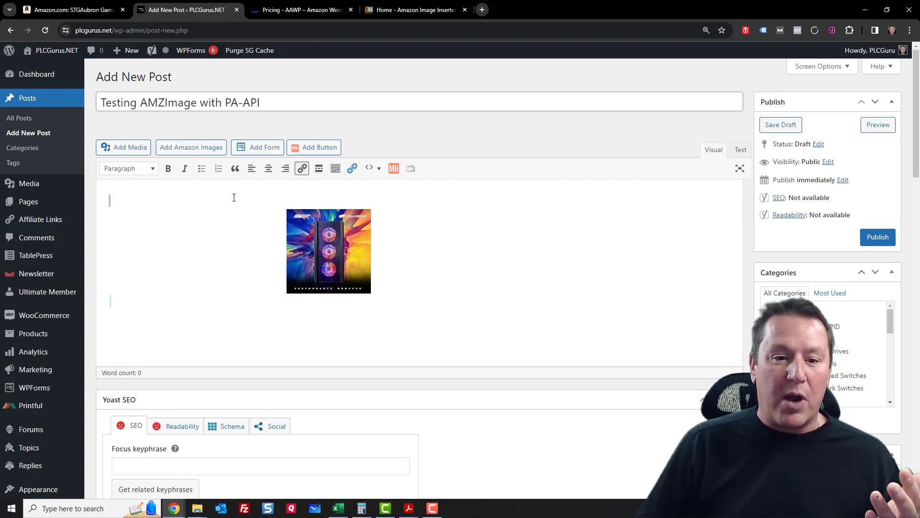
left_click(328, 251)
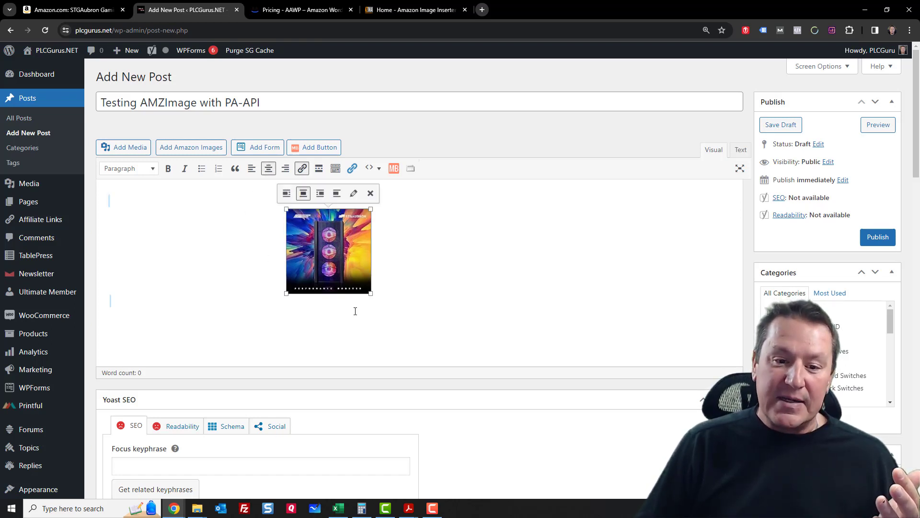